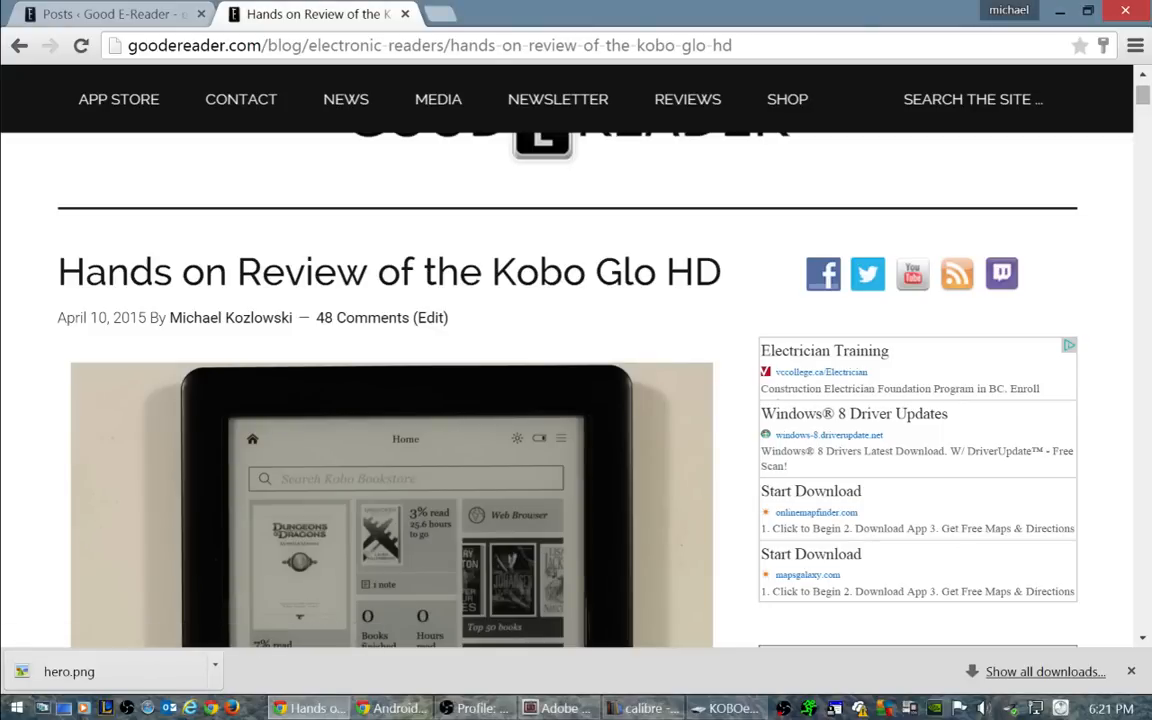
Step: Scroll down through the Good E-Reader Kobo Glo HD review in Chrome
scroll(down, 3)
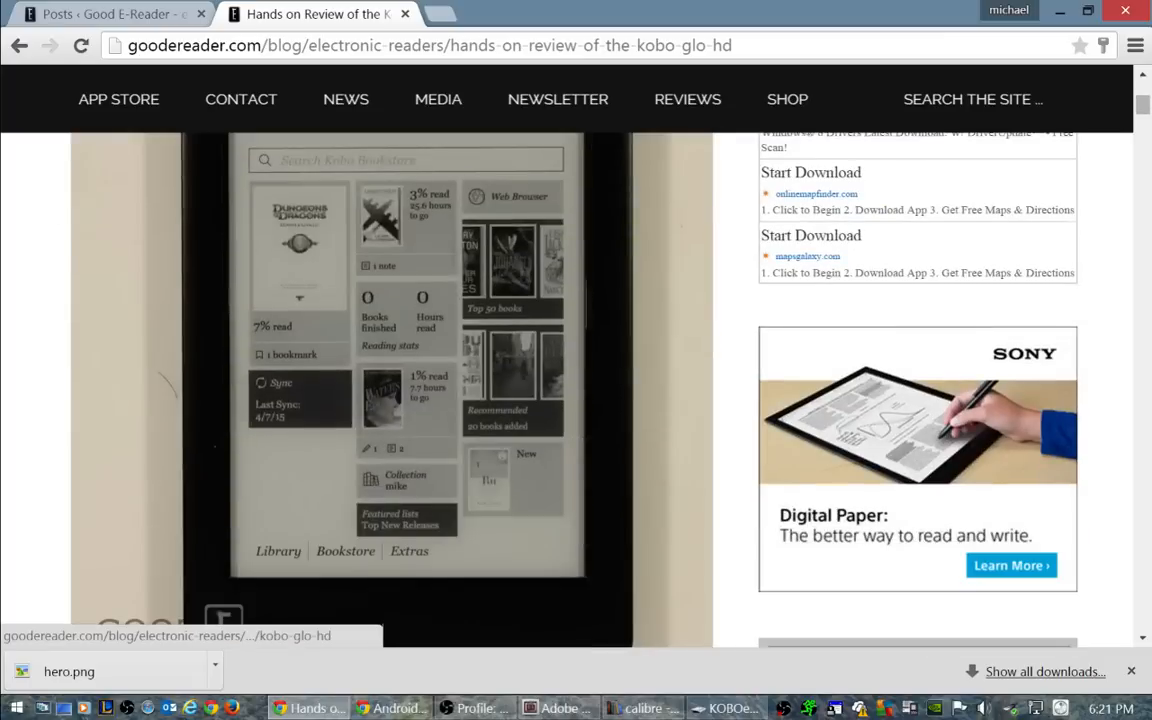
scroll(down, 3)
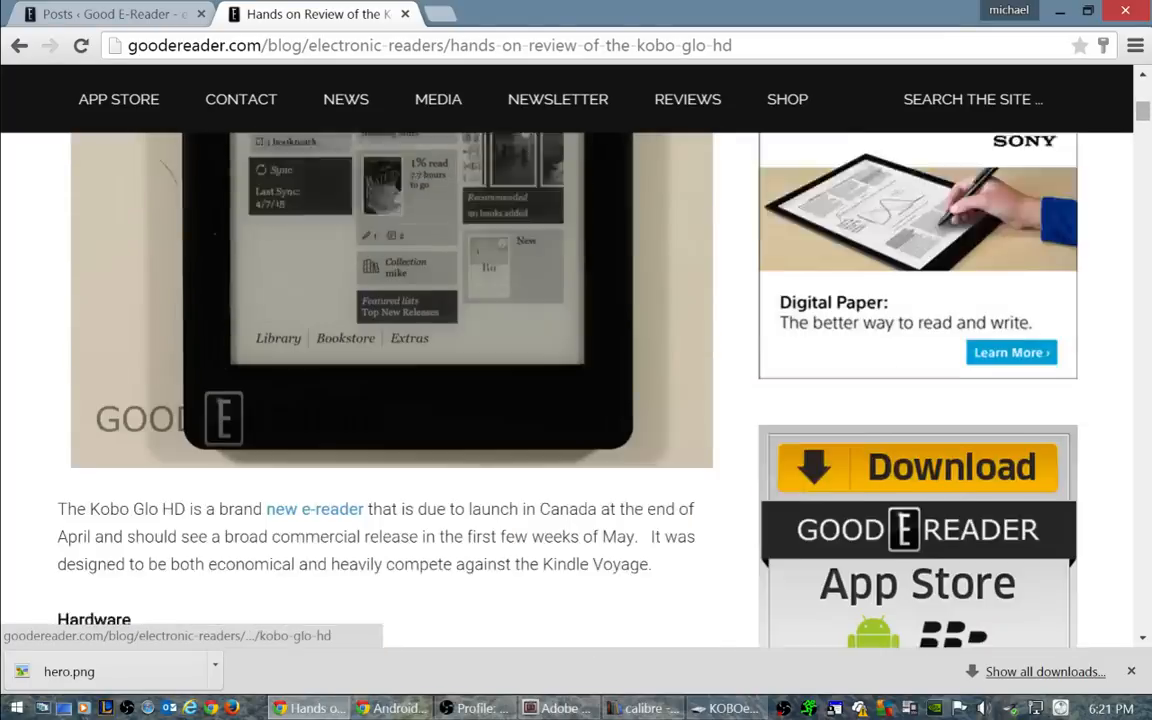
scroll(down, 3)
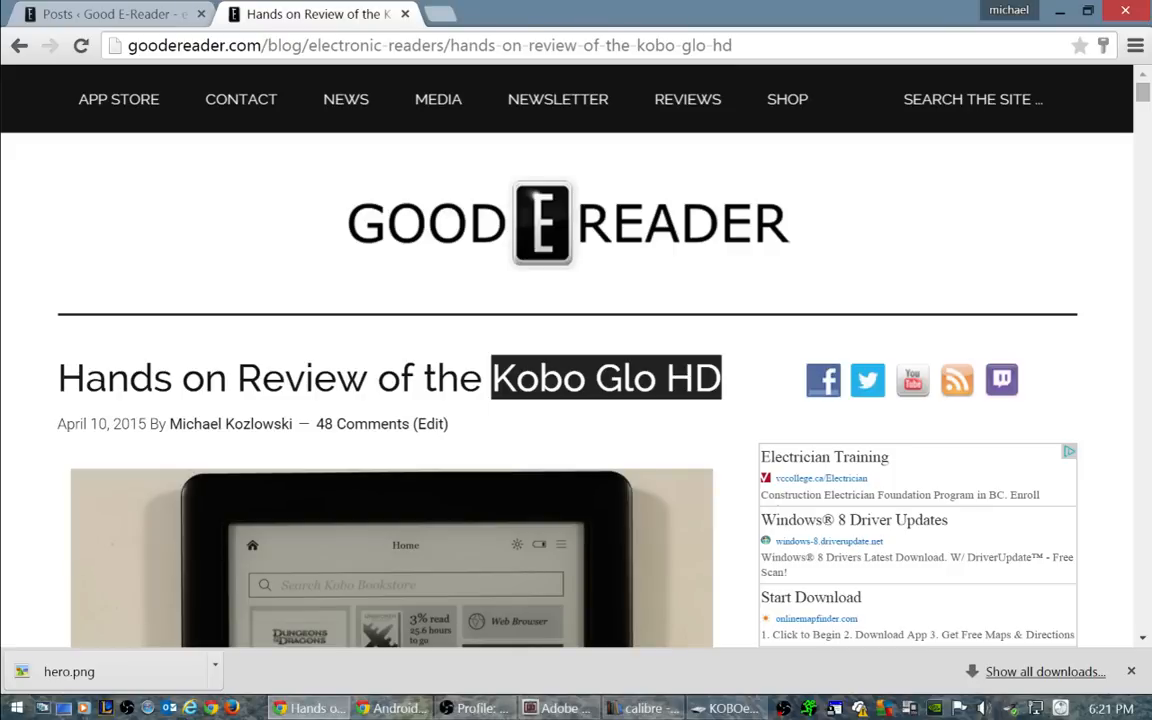
scroll(down, 3)
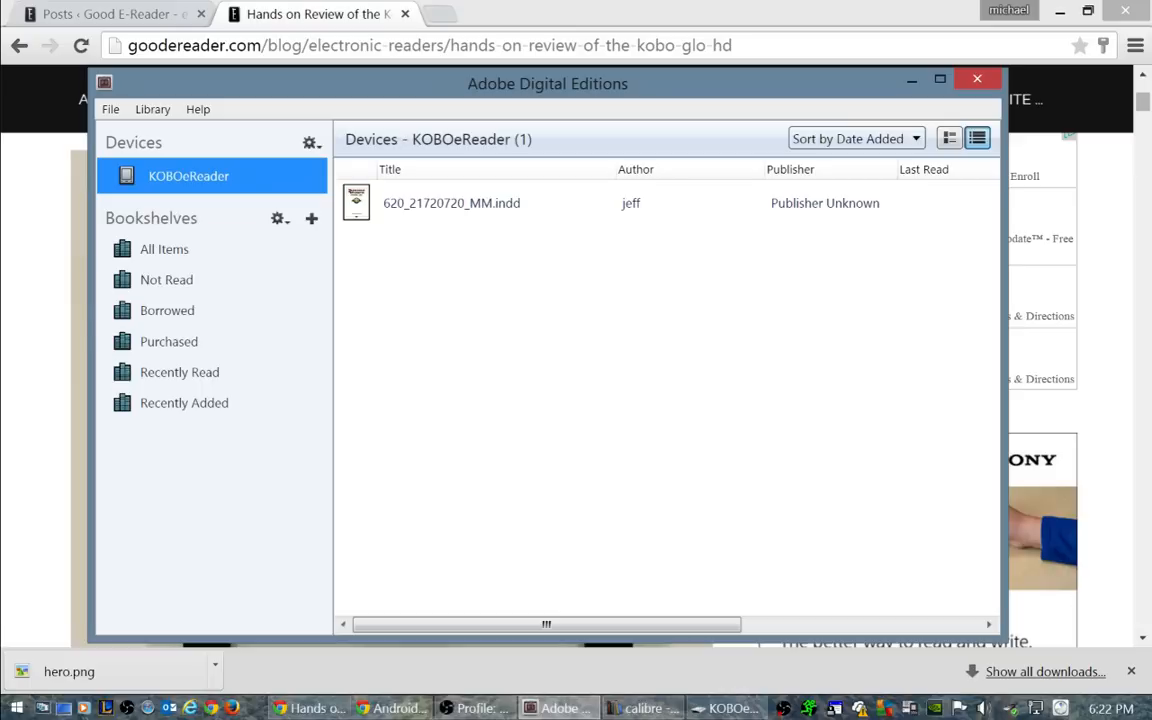
click(451, 203)
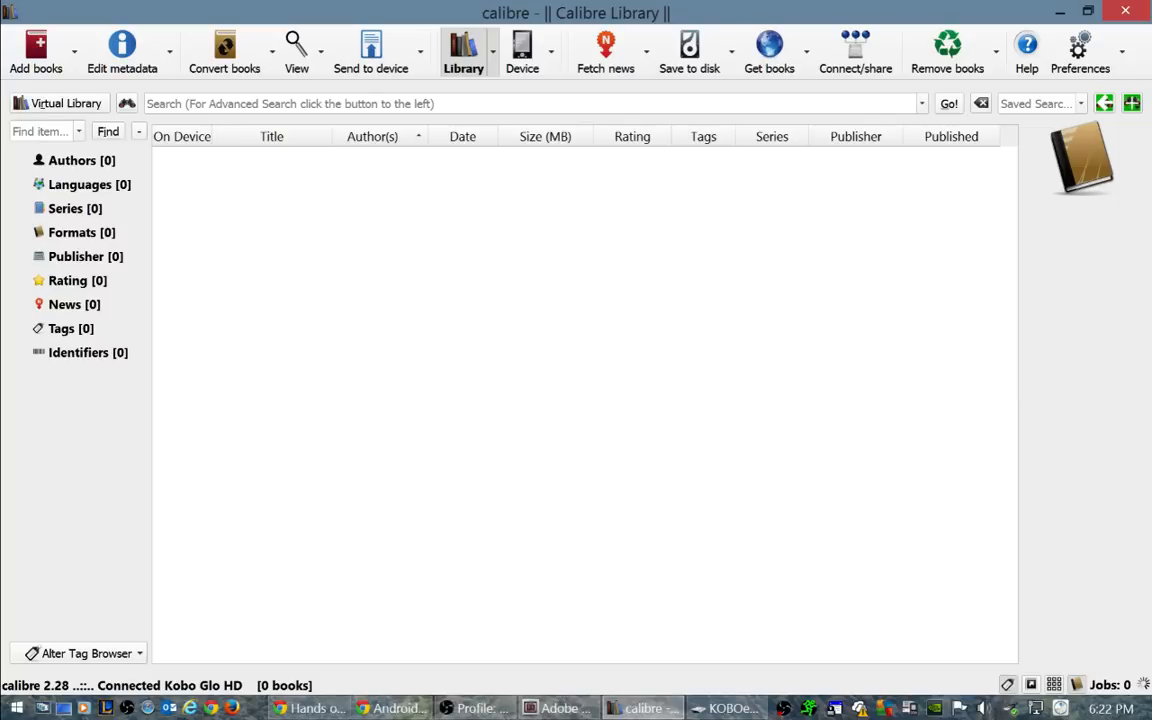
mouse_move(370, 50)
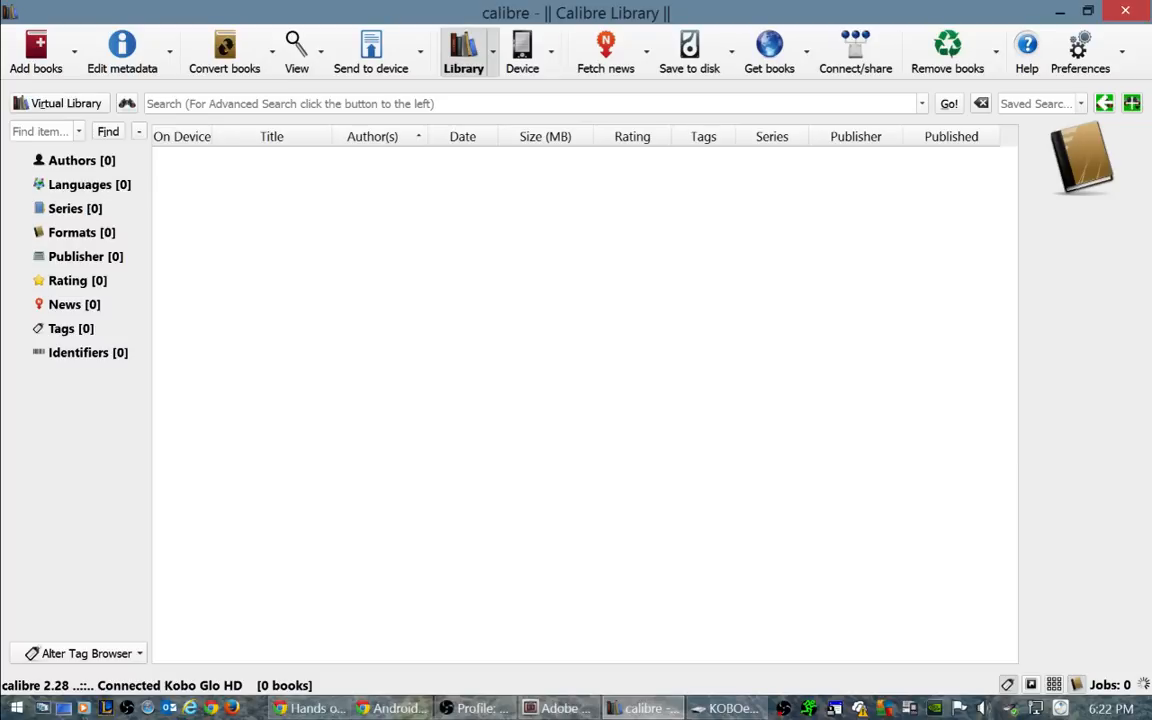
mouse_move(729, 708)
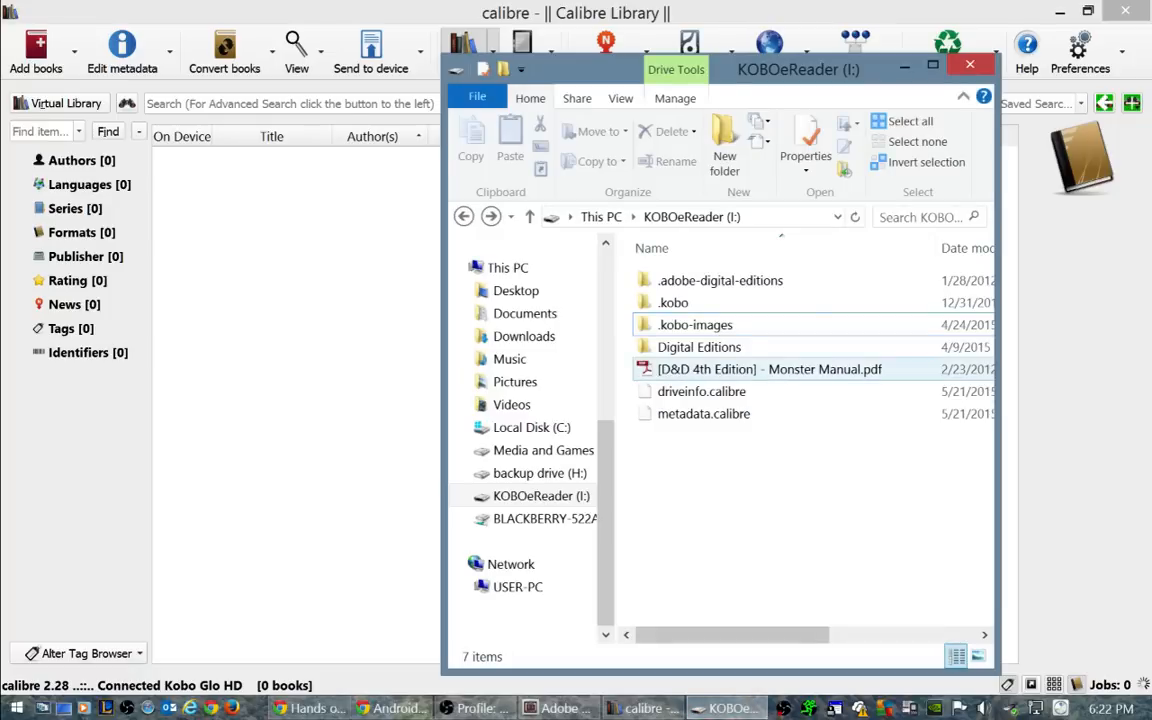
Step: Close the KOBOeReader (I:) File Explorer window and return to Adobe Digital Editions
click(703, 413)
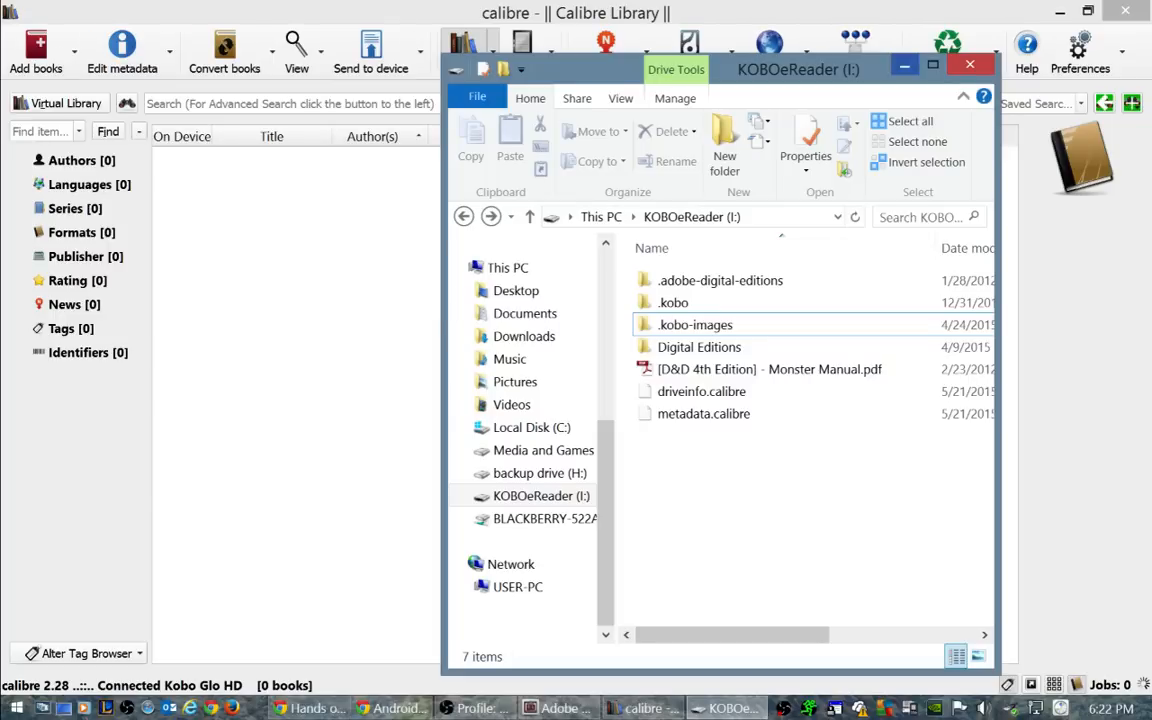
click(558, 708)
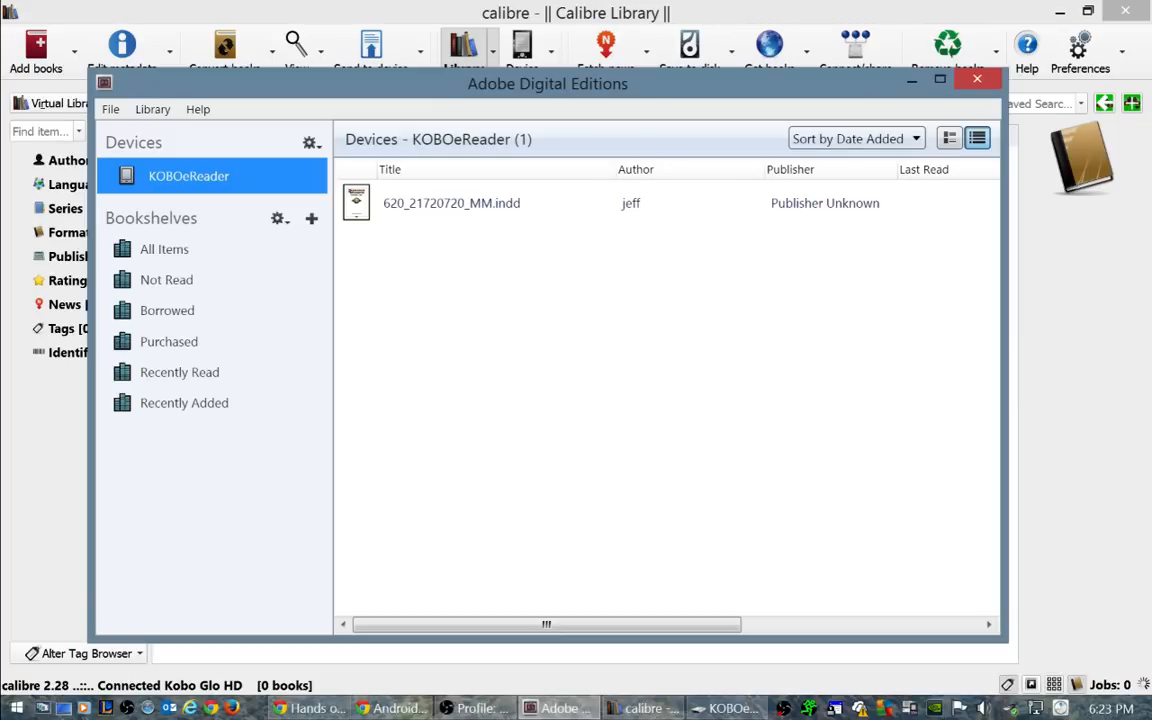
Step: Search Google in Firefox for 'ADOBE ED' to find Adobe Digital Editions
click(197, 109)
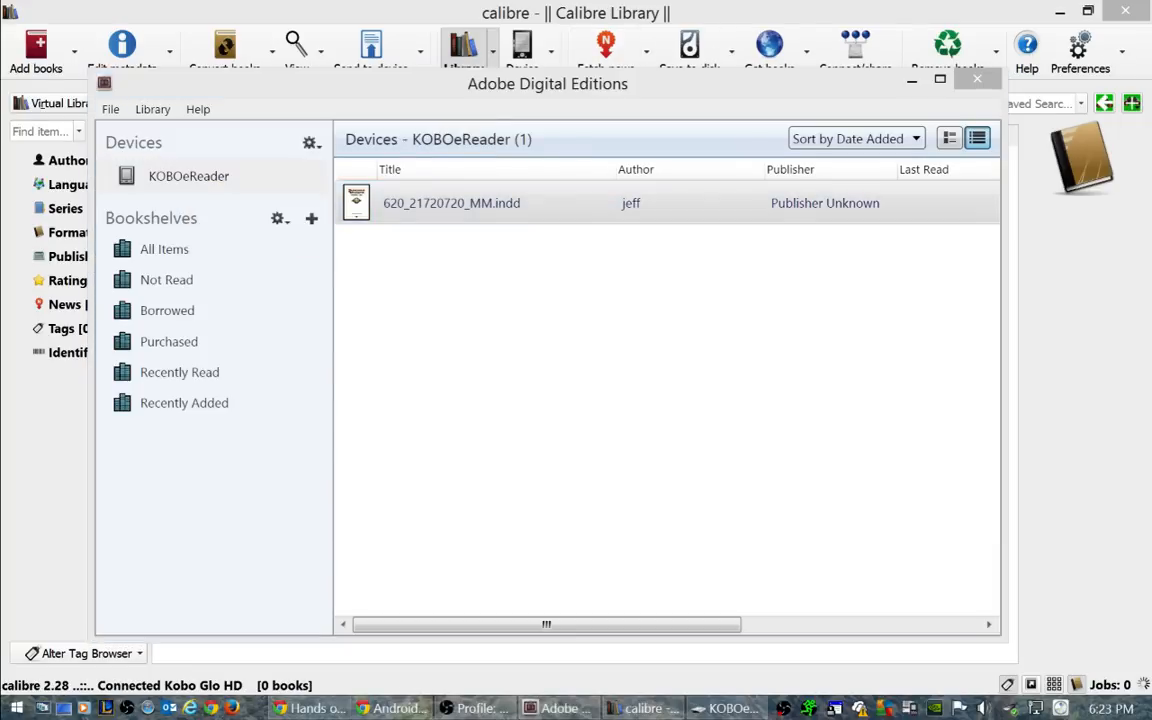
click(733, 708)
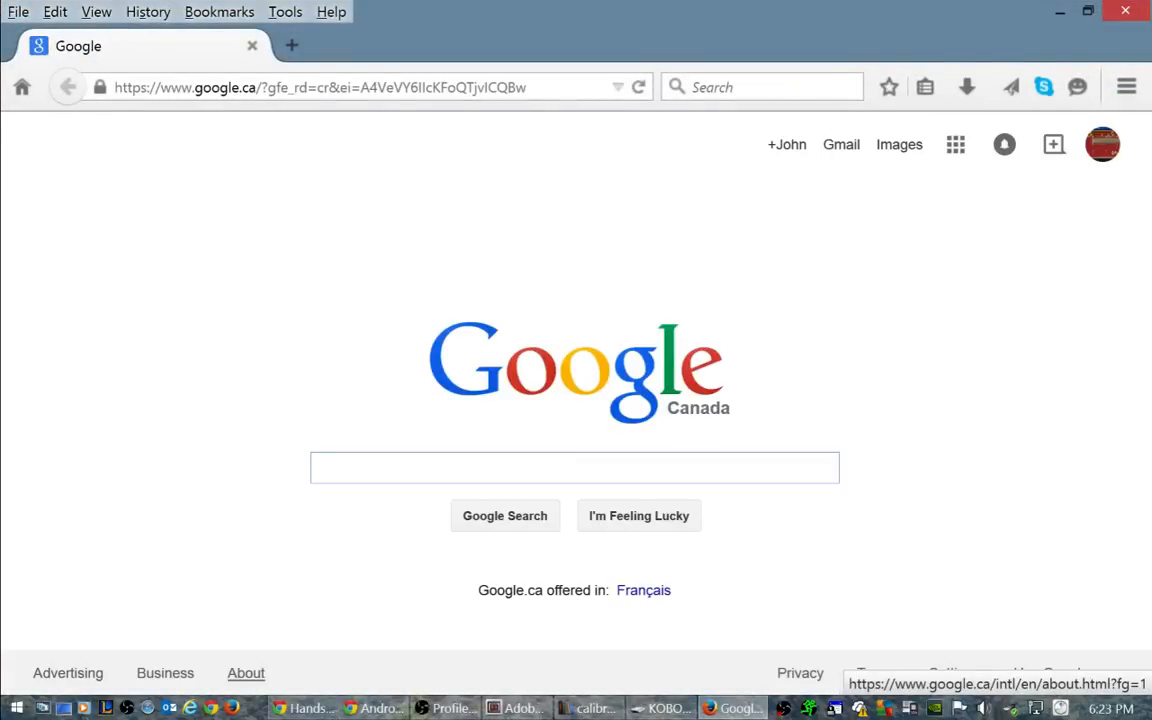
text(ADOBE)
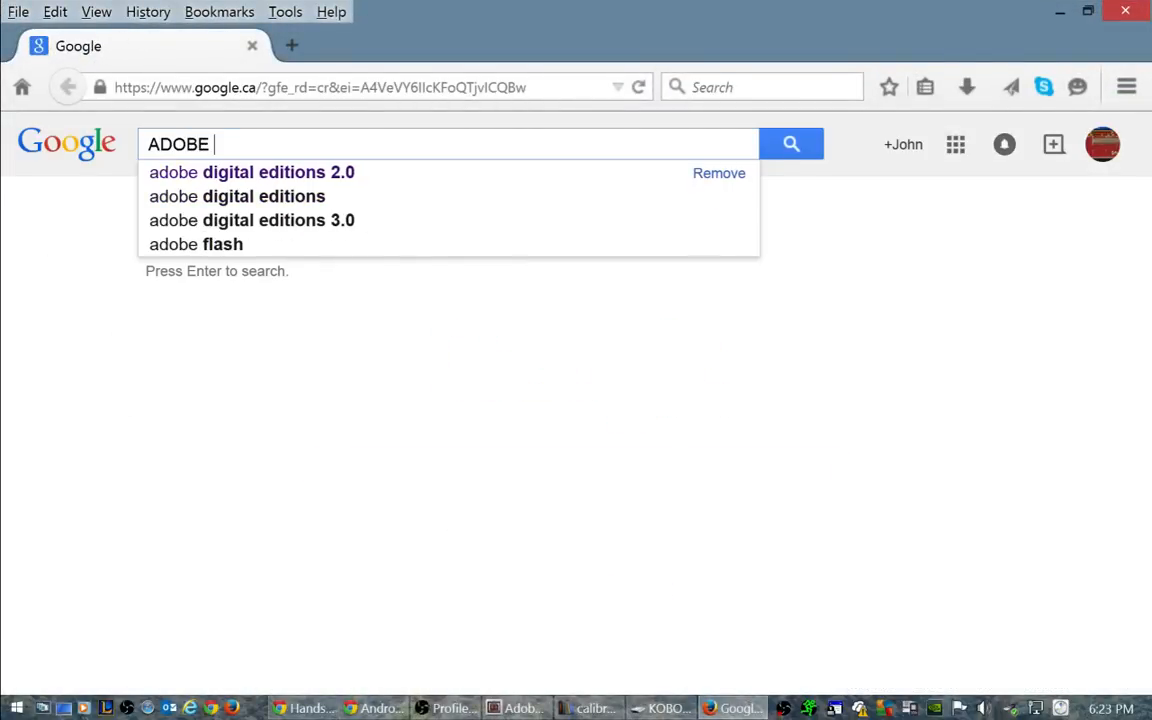
text(ED)
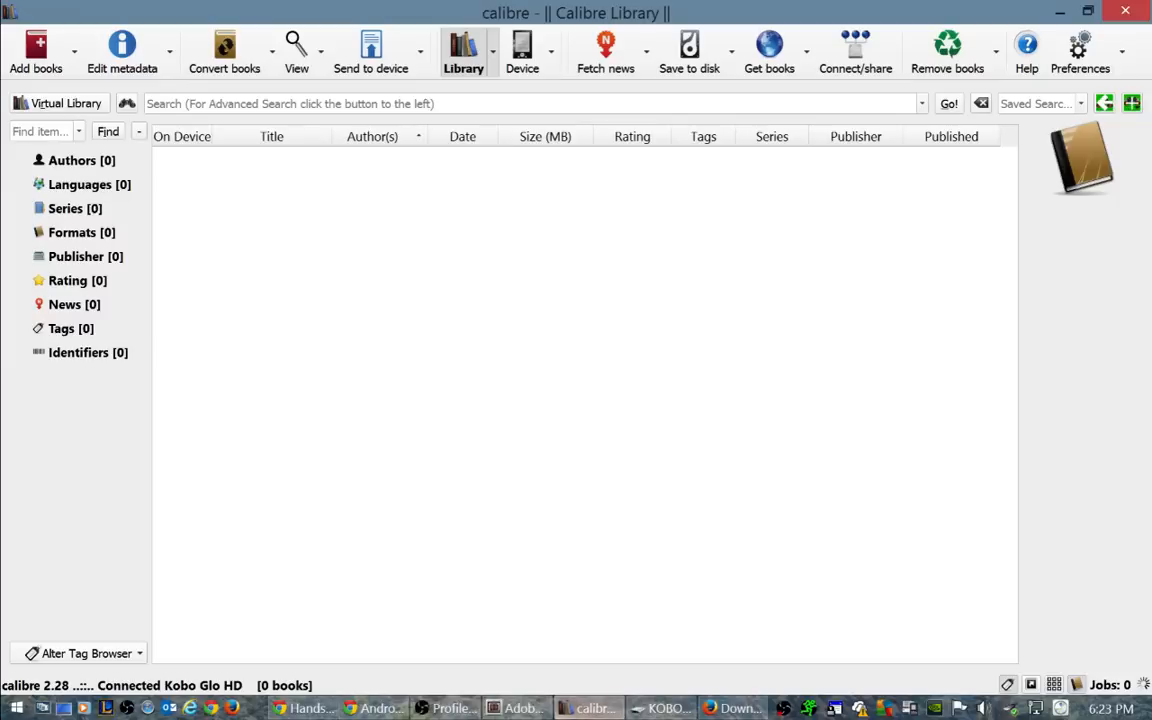
Step: Add the Blood and Beauty ebook from the Desktop ebooks folder to Adobe Digital Editions
click(519, 708)
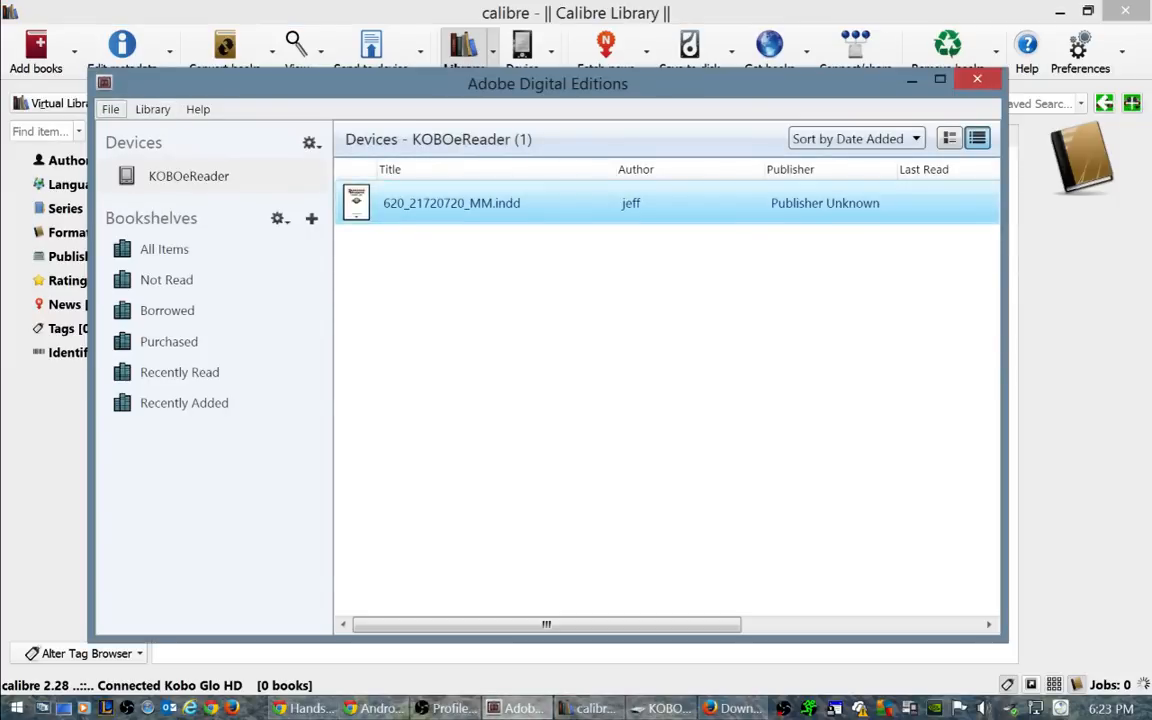
click(110, 109)
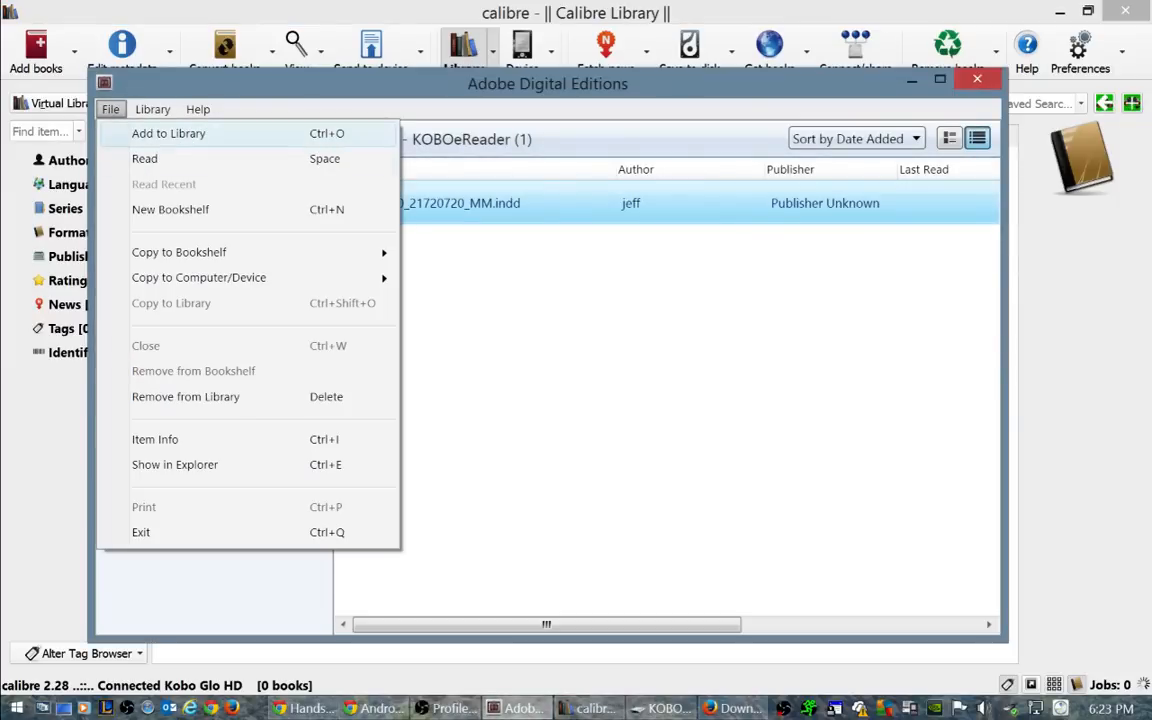
click(168, 133)
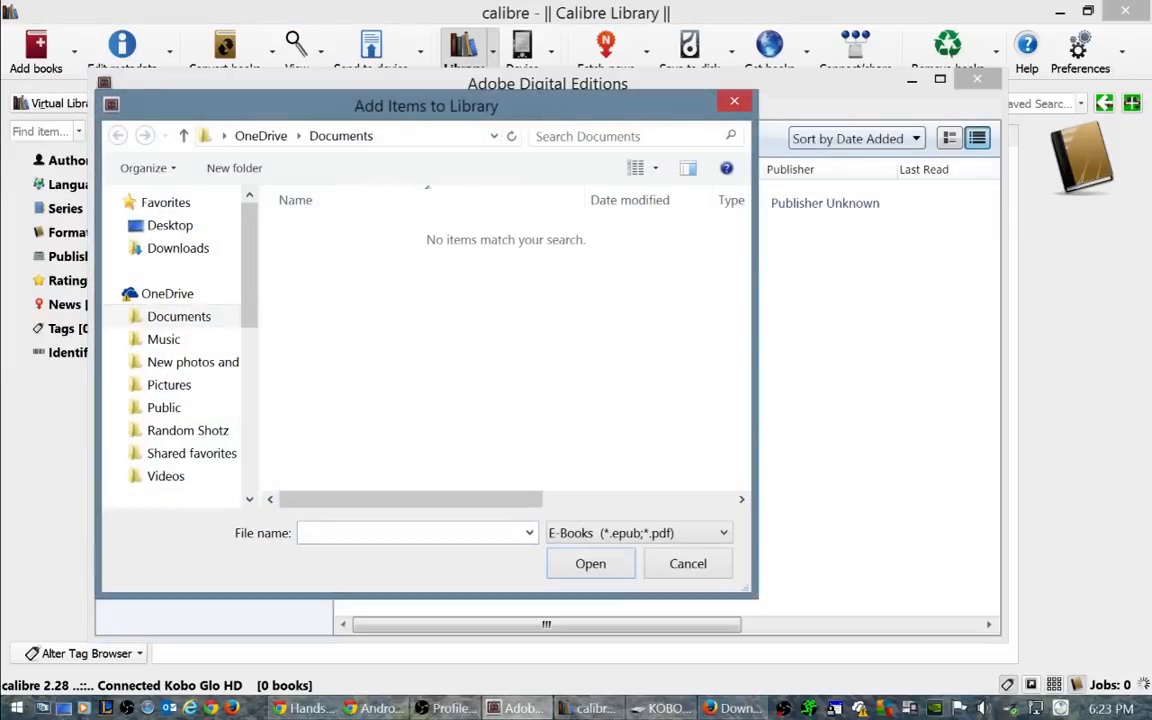
click(170, 224)
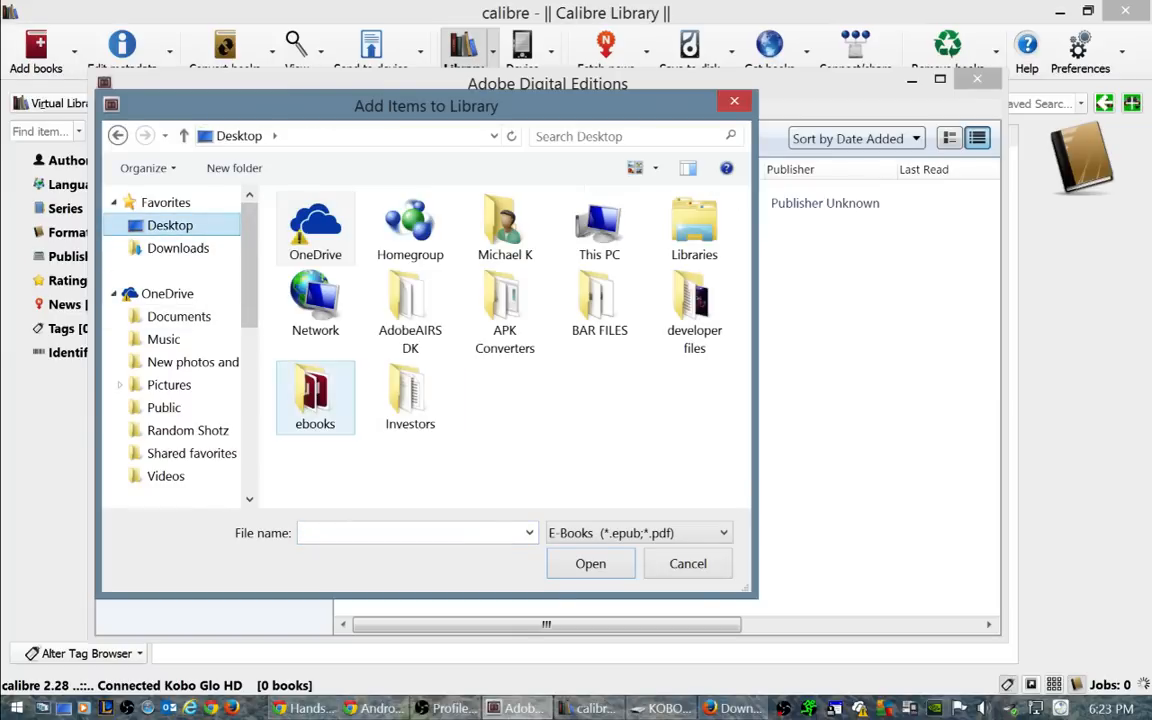
double_click(315, 397)
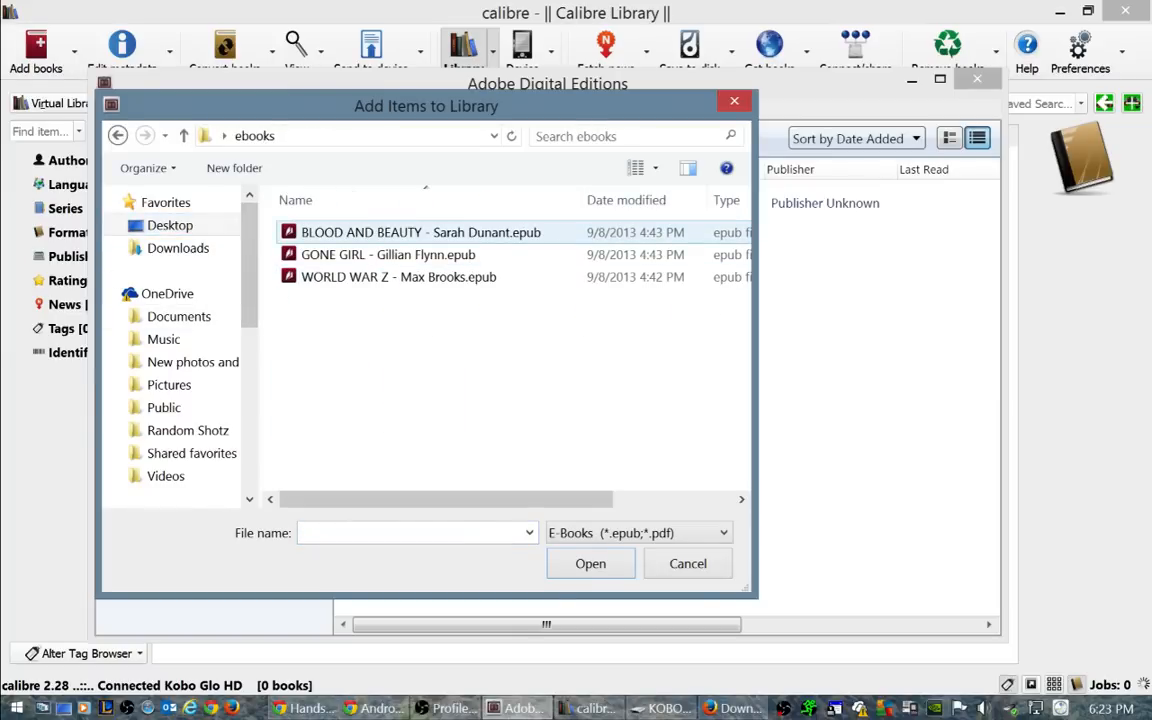
click(687, 563)
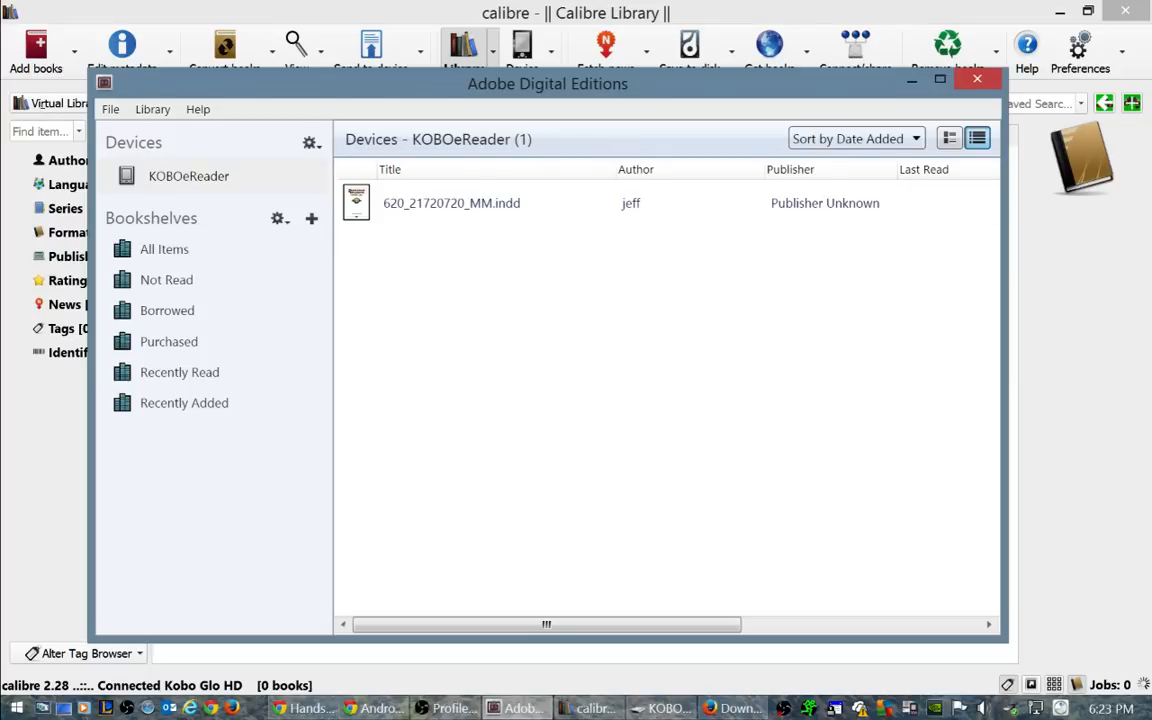
Step: Check the KOBOeReader device, then show All Items and select Blood & Beauty
click(164, 249)
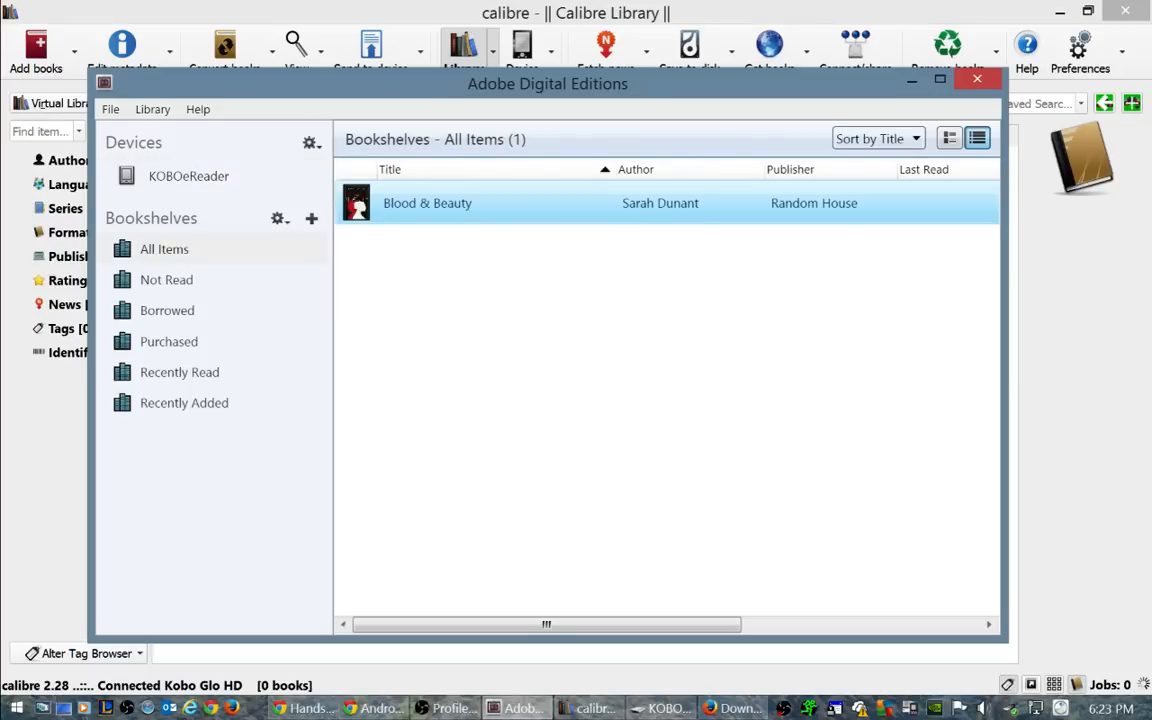
click(164, 249)
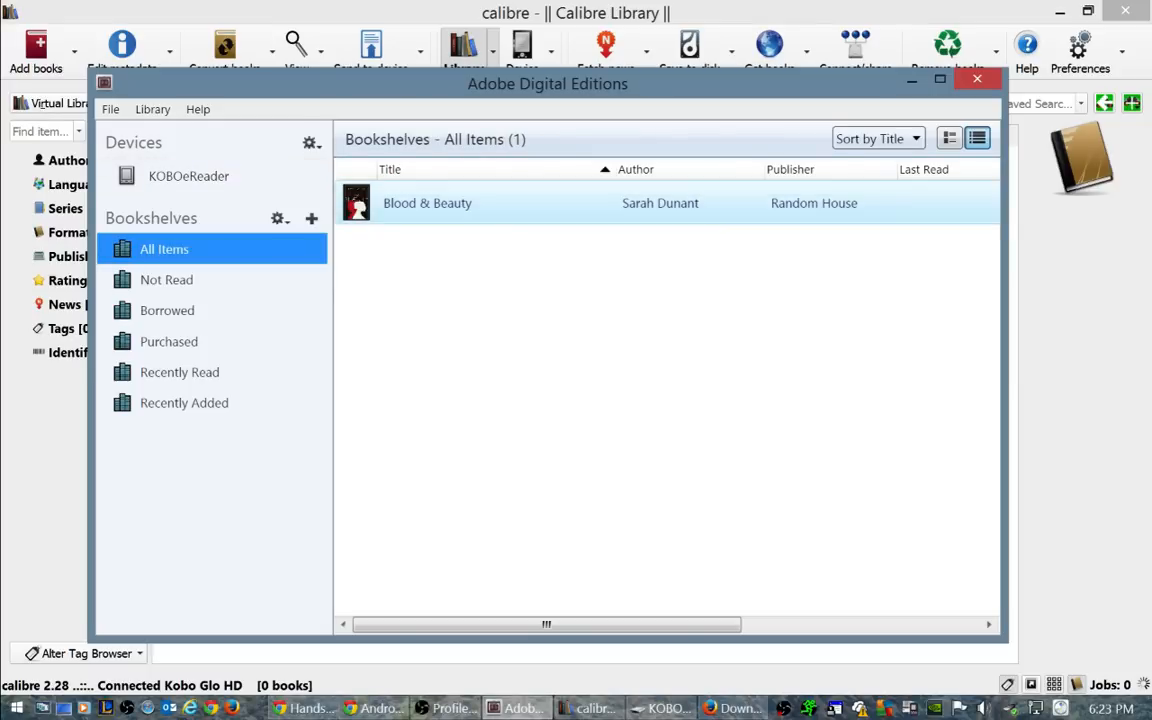
click(188, 176)
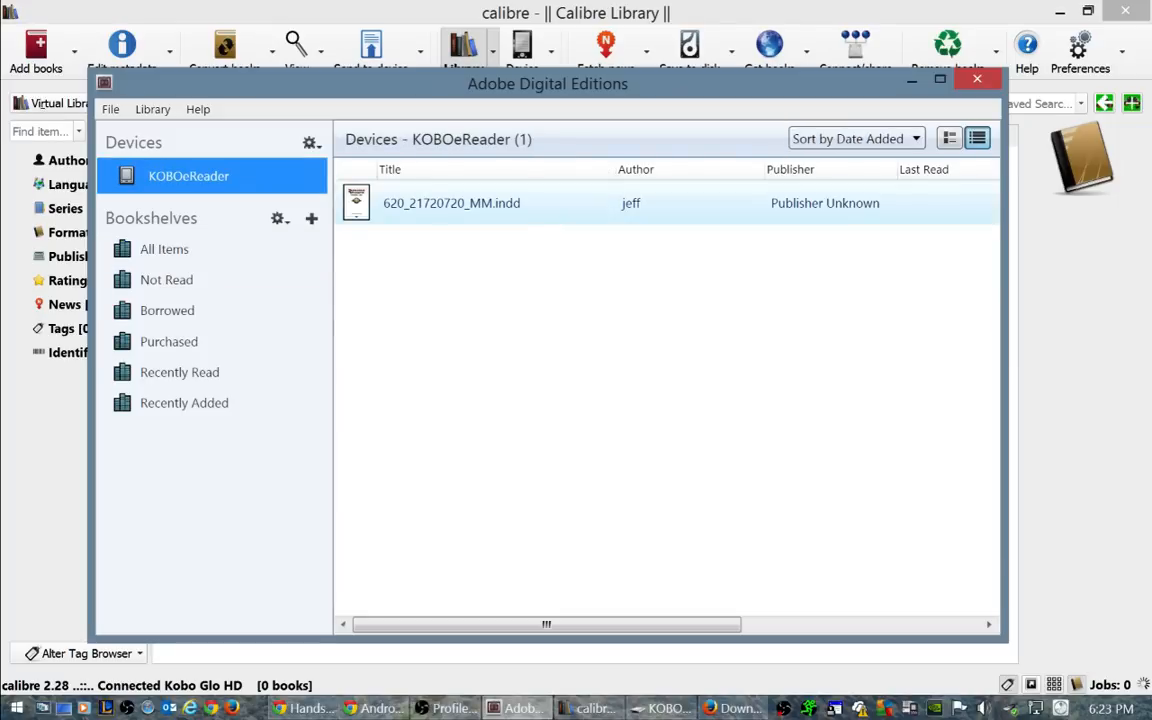
click(164, 248)
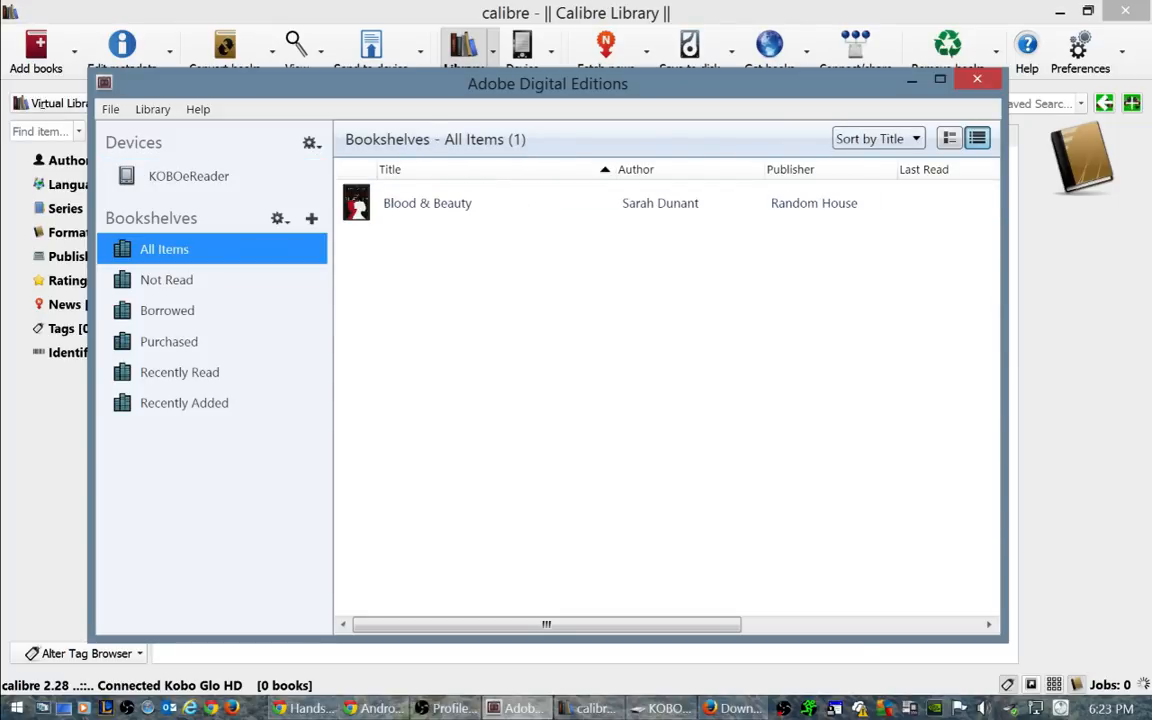
click(427, 203)
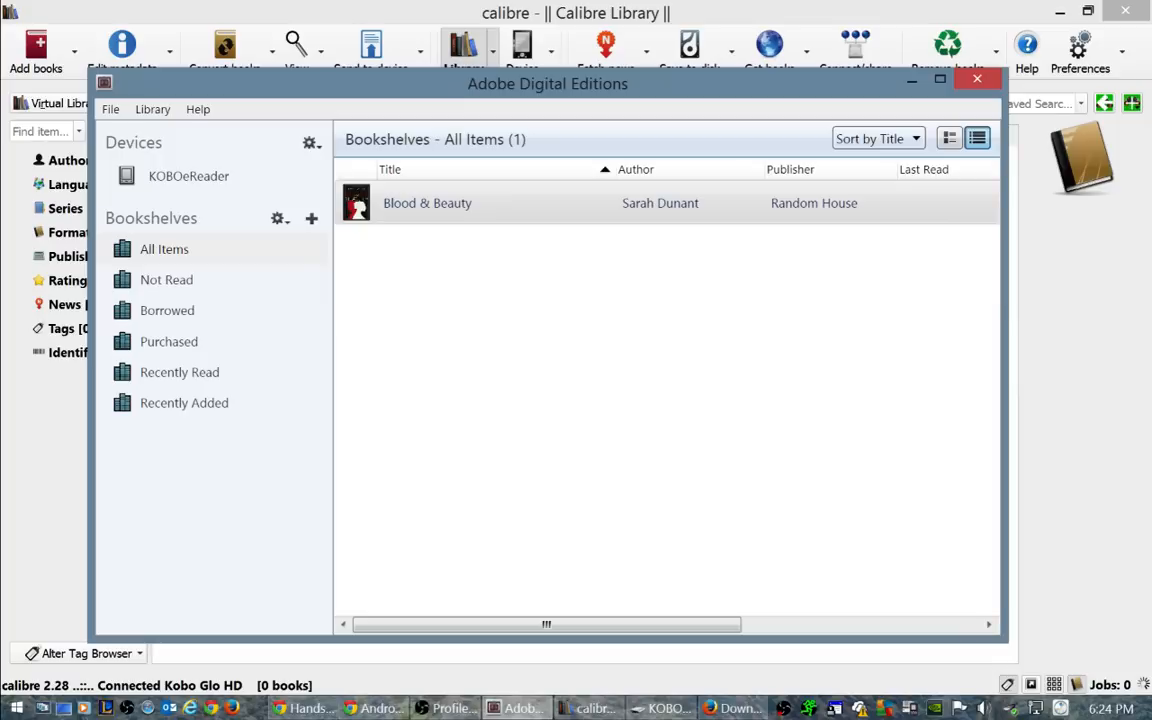
click(427, 203)
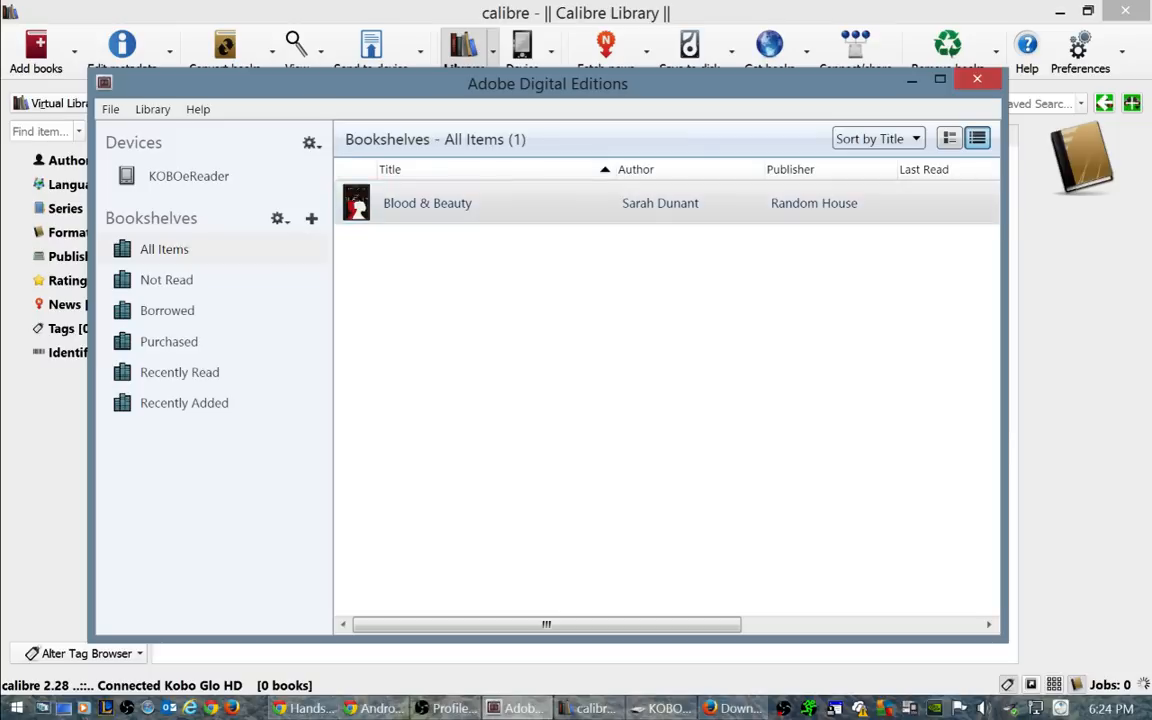
Step: Add 'GONE GIRL - Gillian Flynn.epub' from the ebooks folder to calibre
click(188, 175)
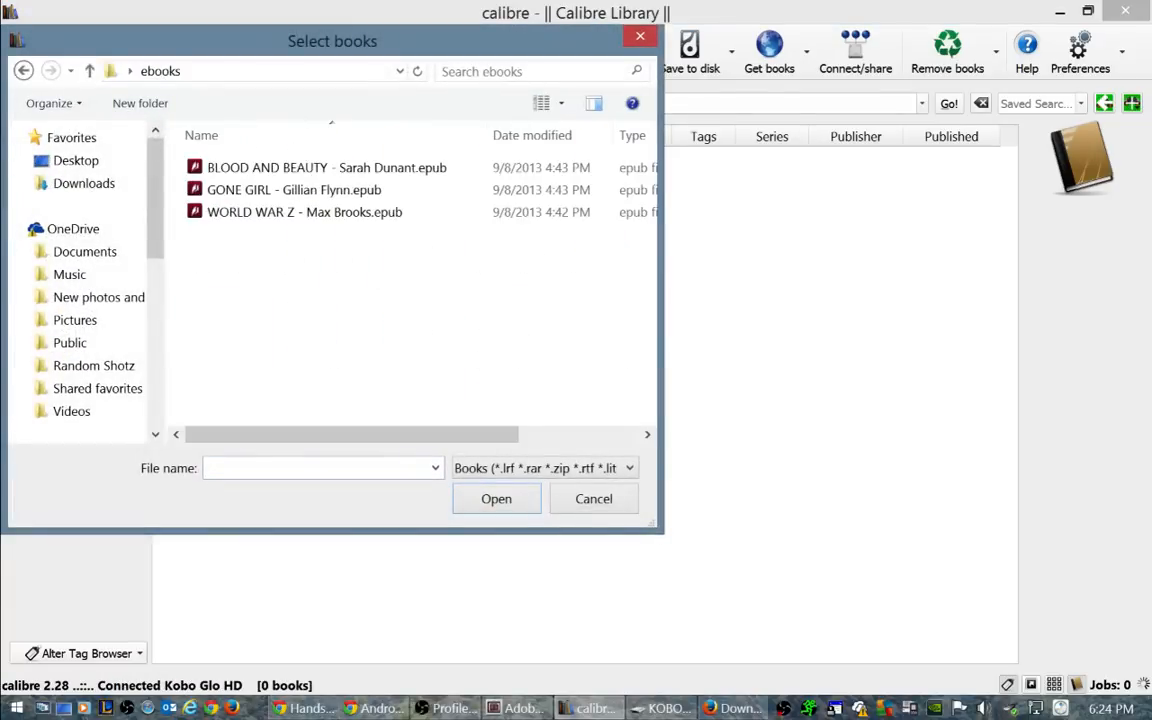
click(496, 498)
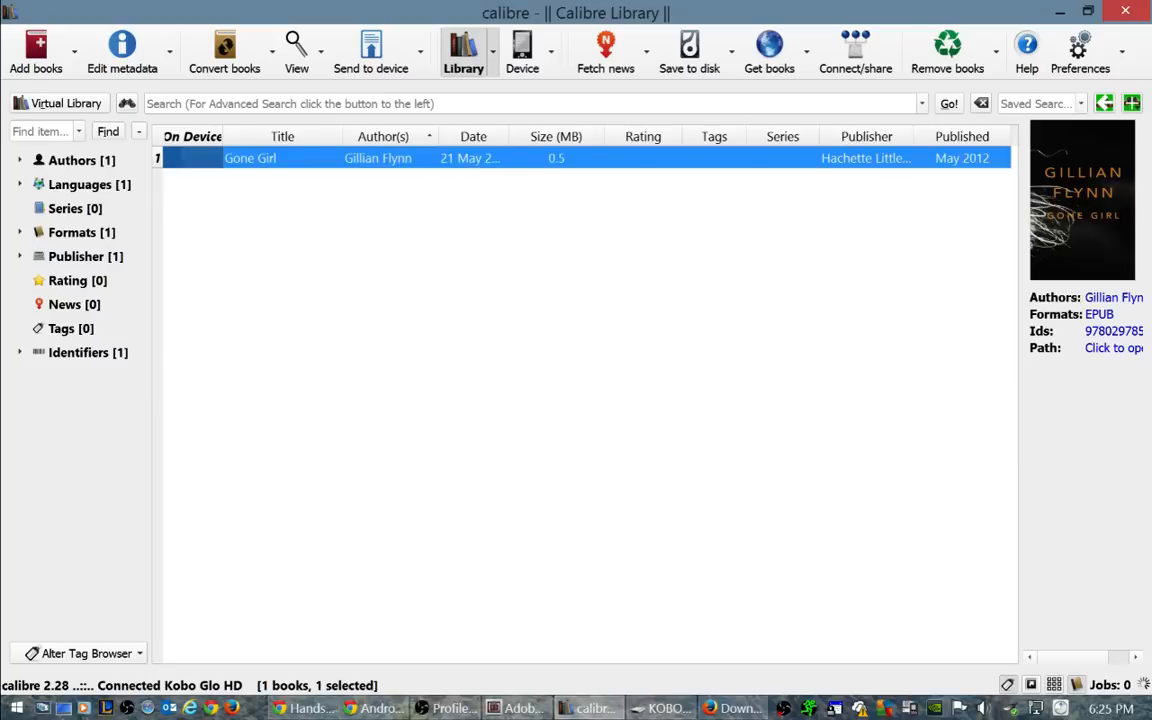
Step: Open Edit metadata for the Gone Girl book from its context menu
right_click(250, 158)
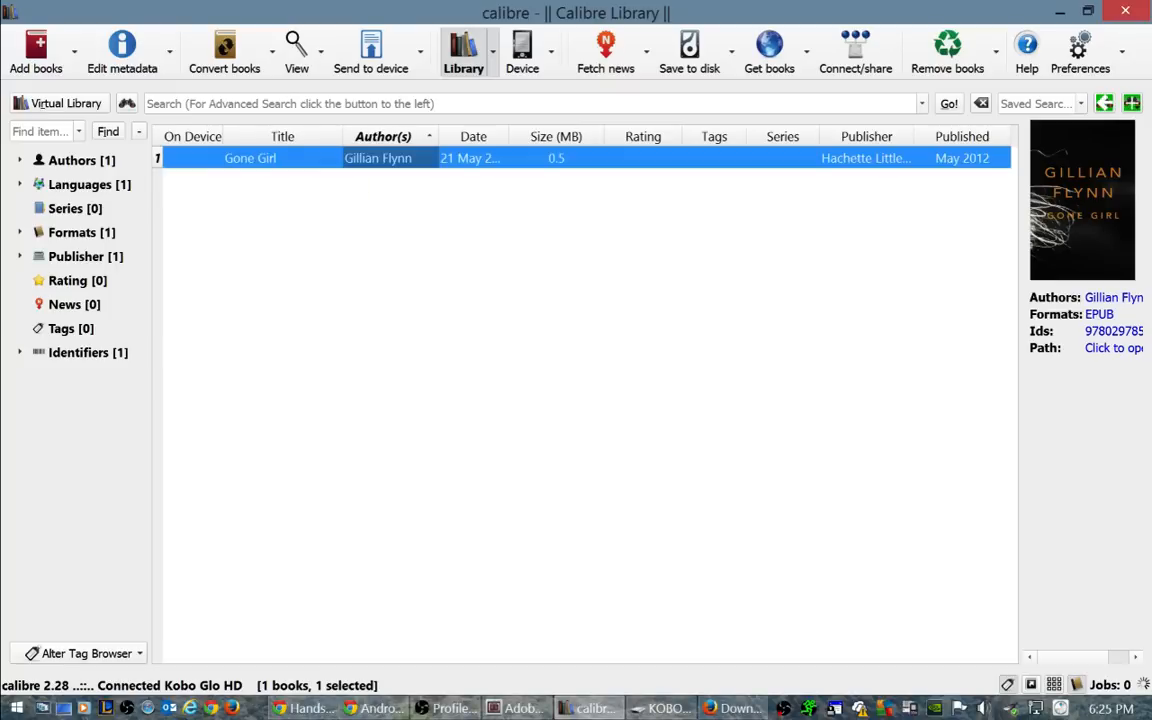
mouse_move(250, 158)
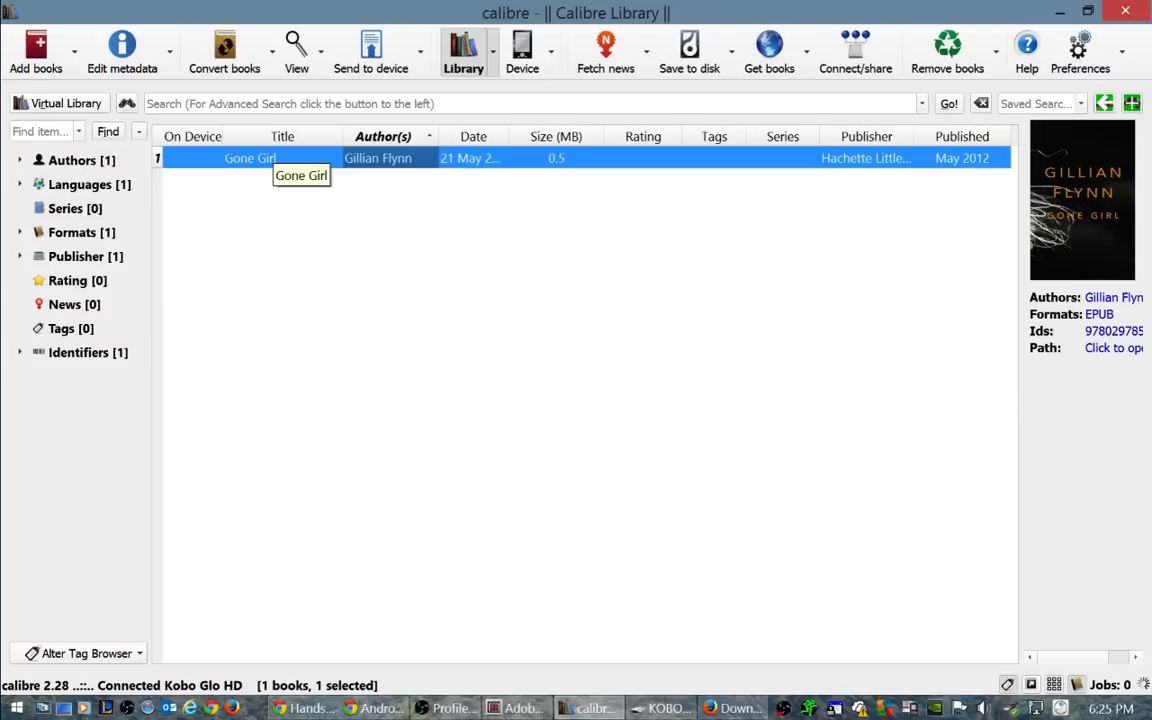
right_click(250, 158)
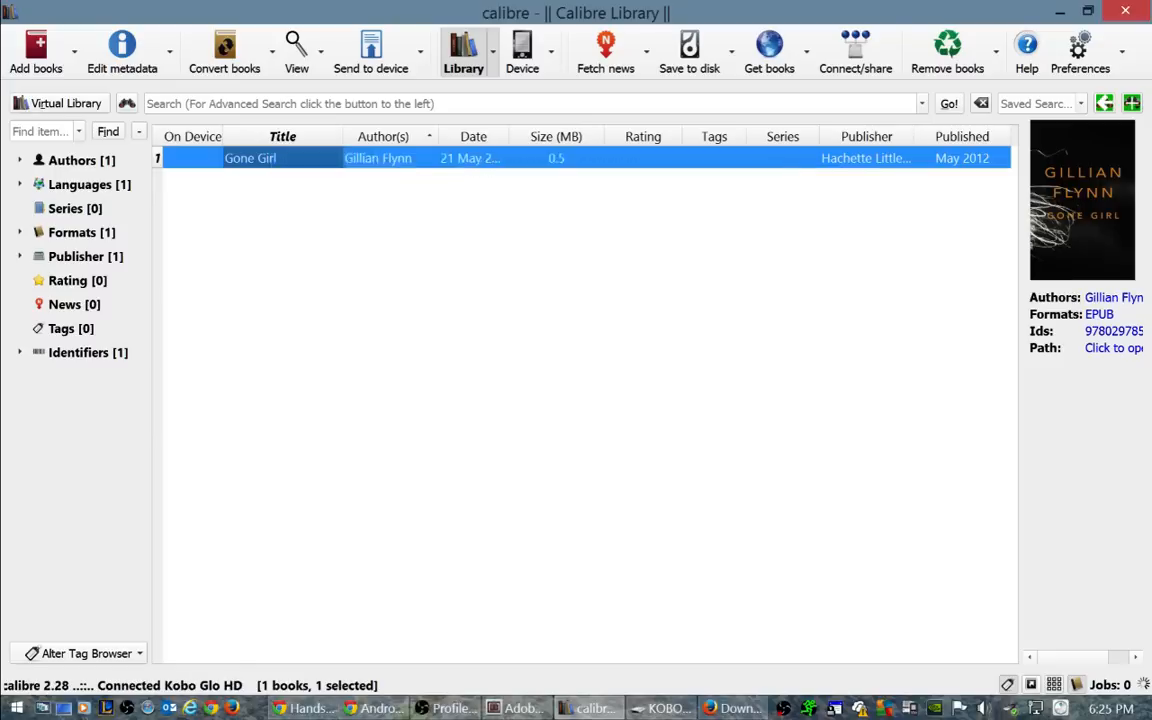
click(121, 50)
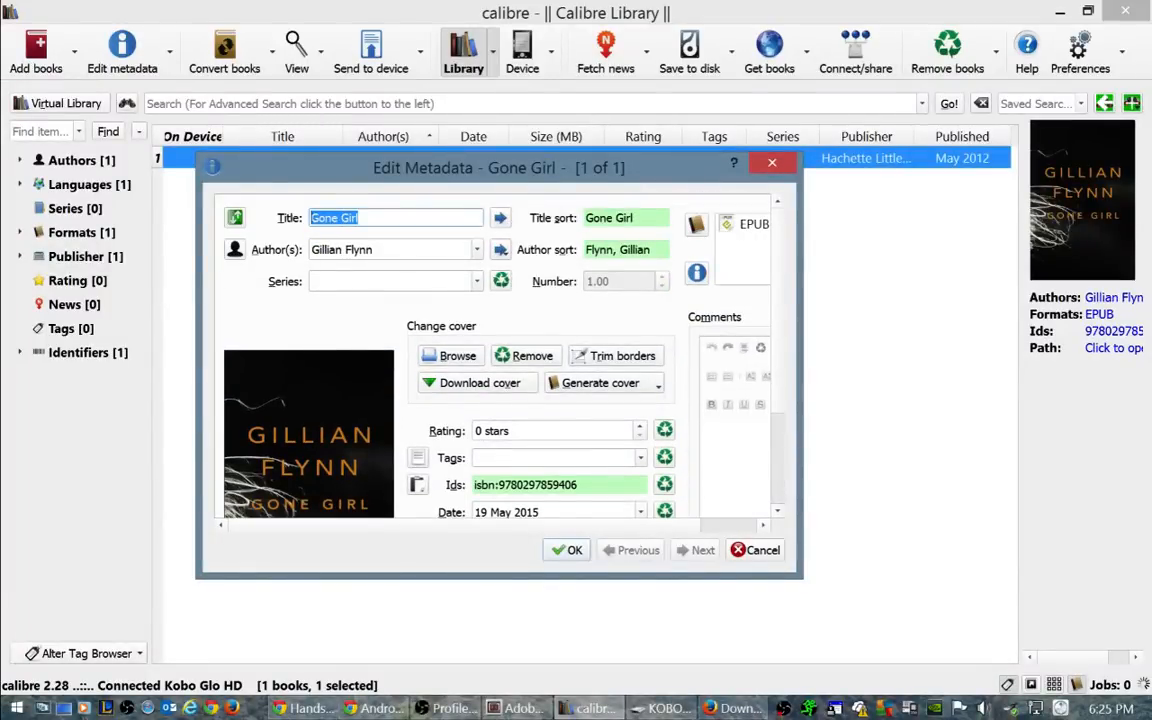
Step: Download Gone Girl metadata, compare the Korean and French matches, and pick the 2012 edition
click(390, 249)
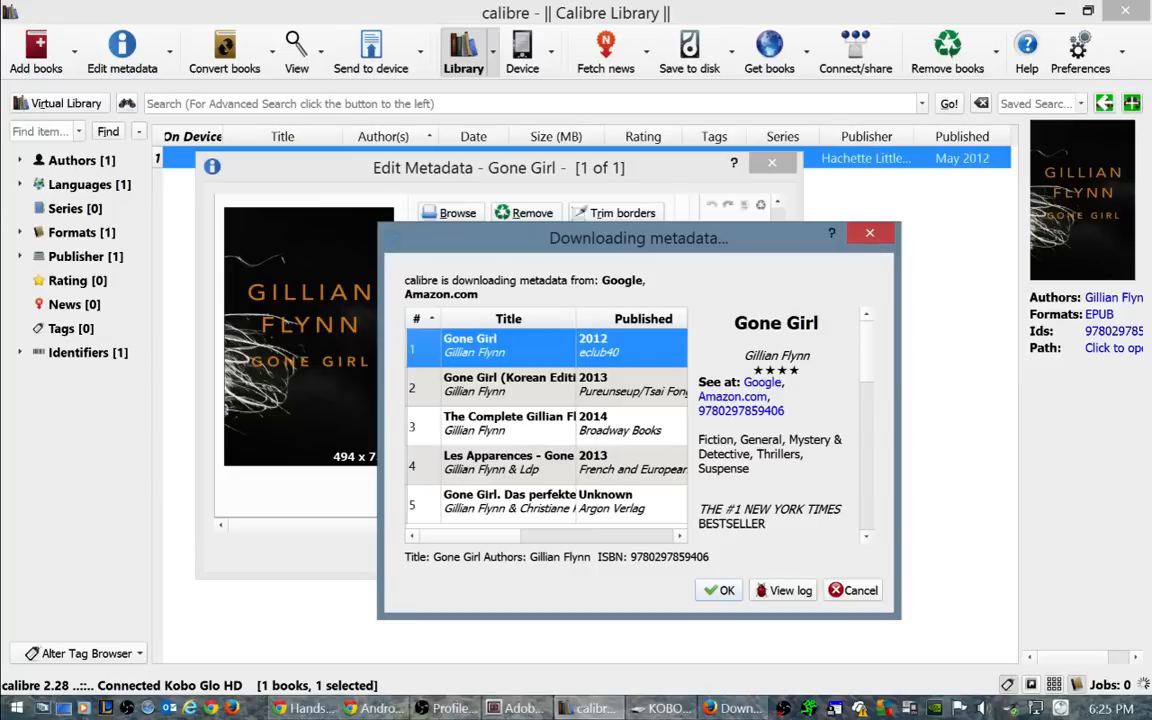
click(525, 384)
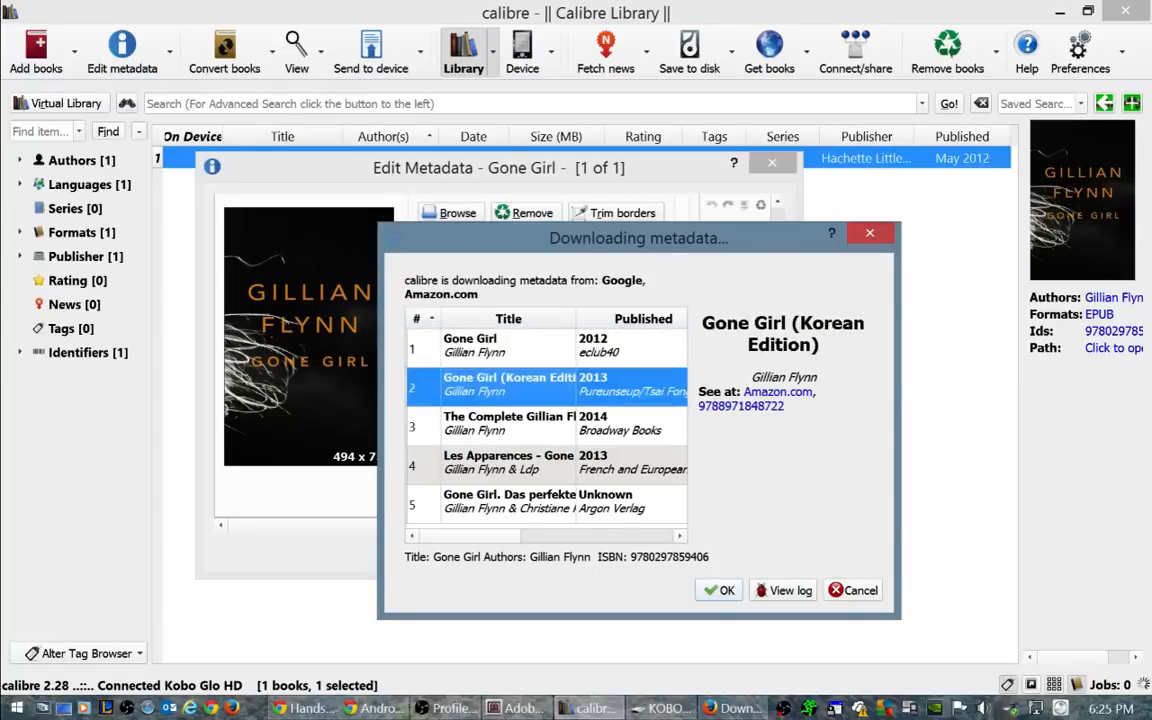
click(508, 462)
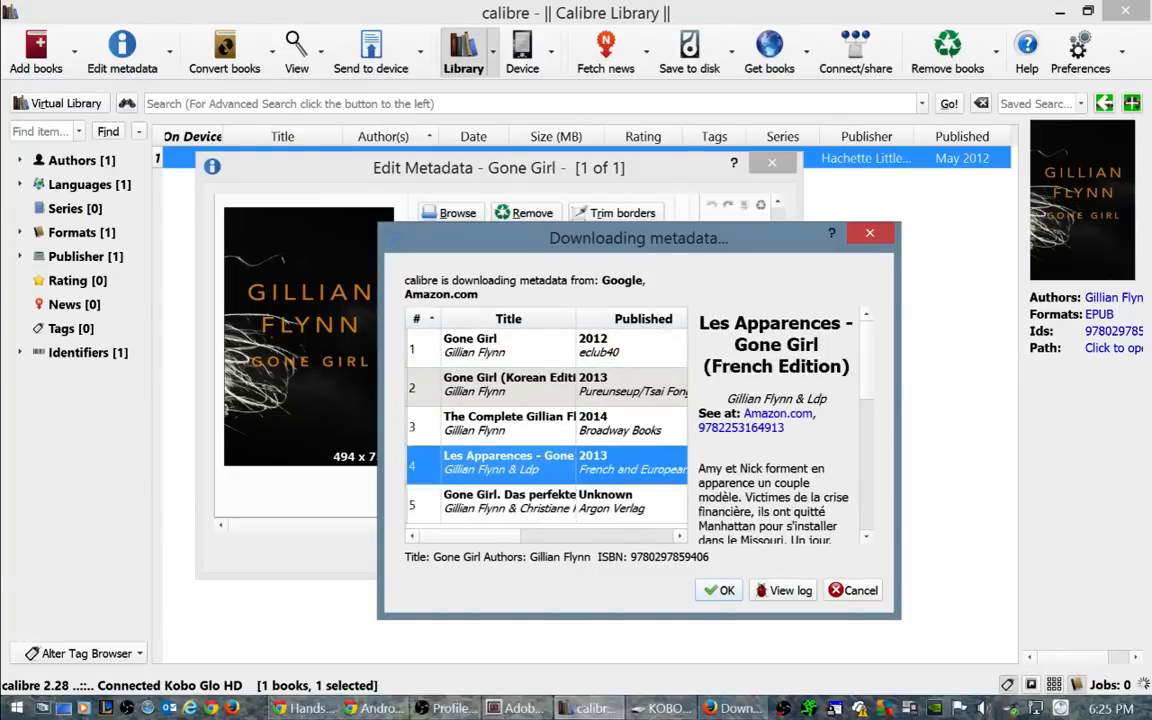
click(524, 384)
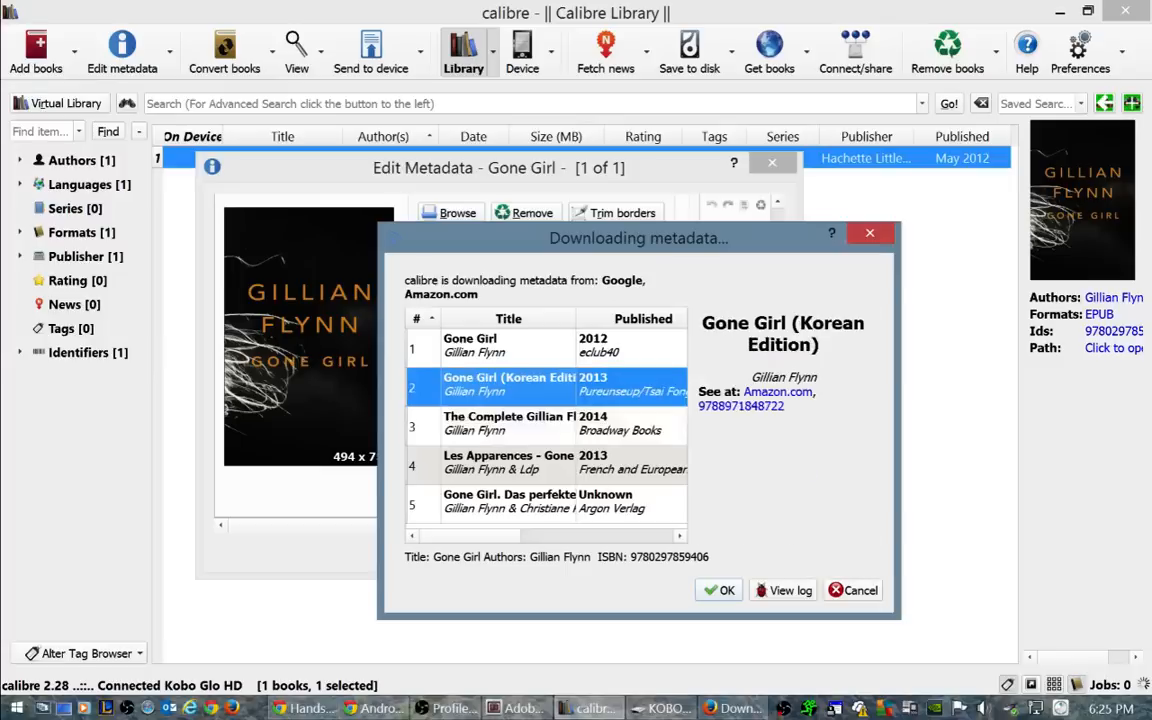
click(470, 345)
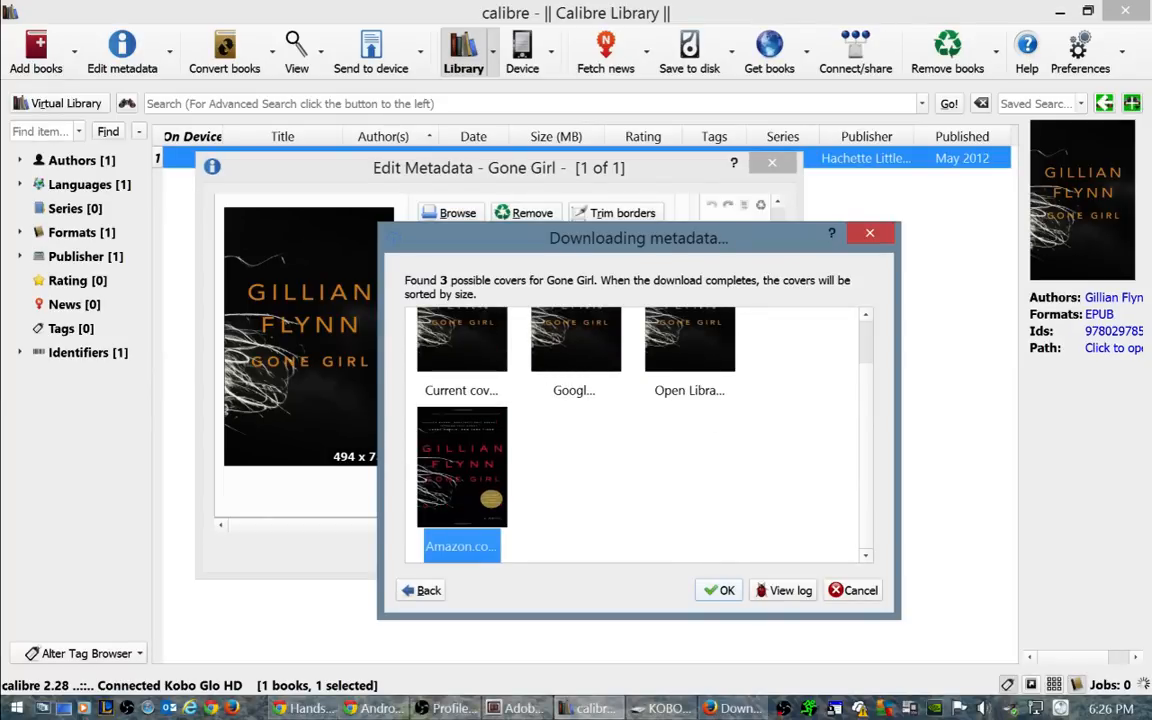
Step: Choose the Amazon.com cover and save Gone Girl's downloaded metadata
click(720, 590)
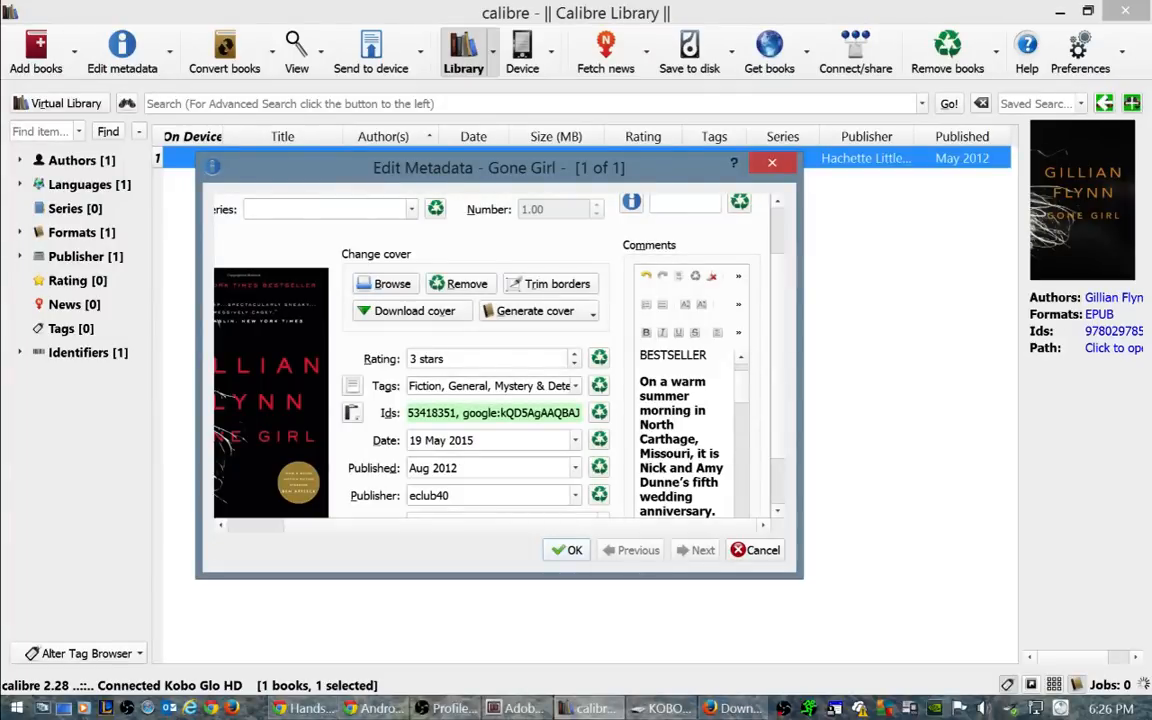
click(566, 550)
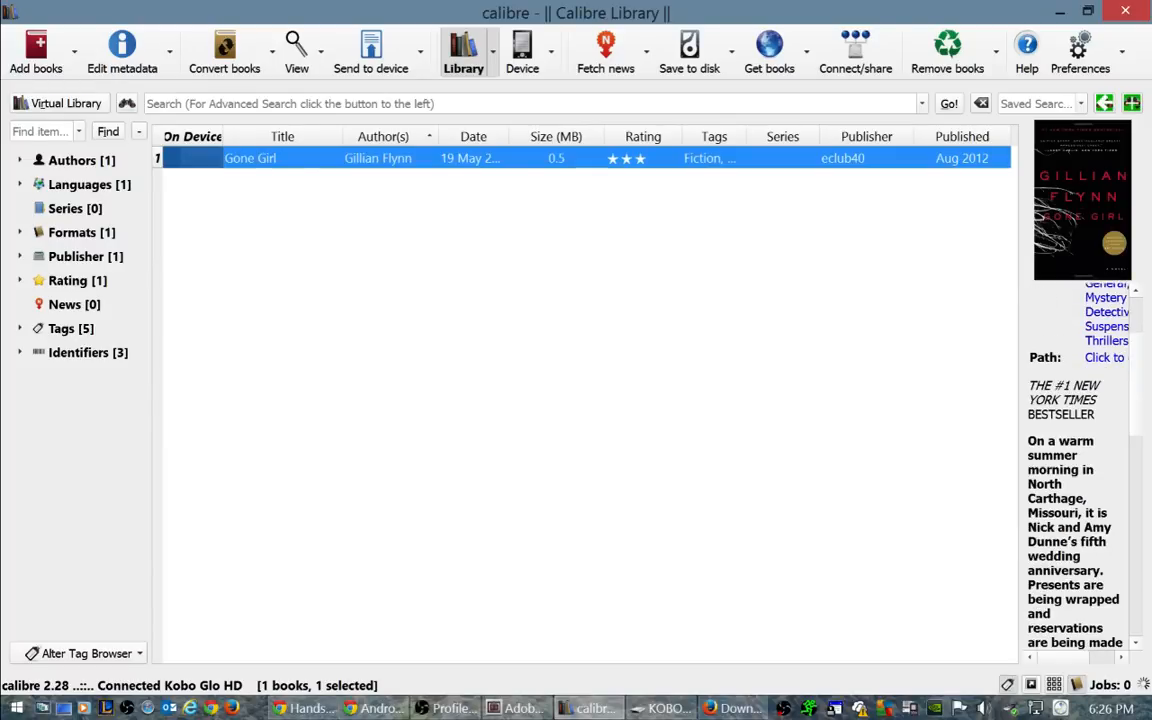
Step: Scroll down in the calibre library view
scroll(down, 3)
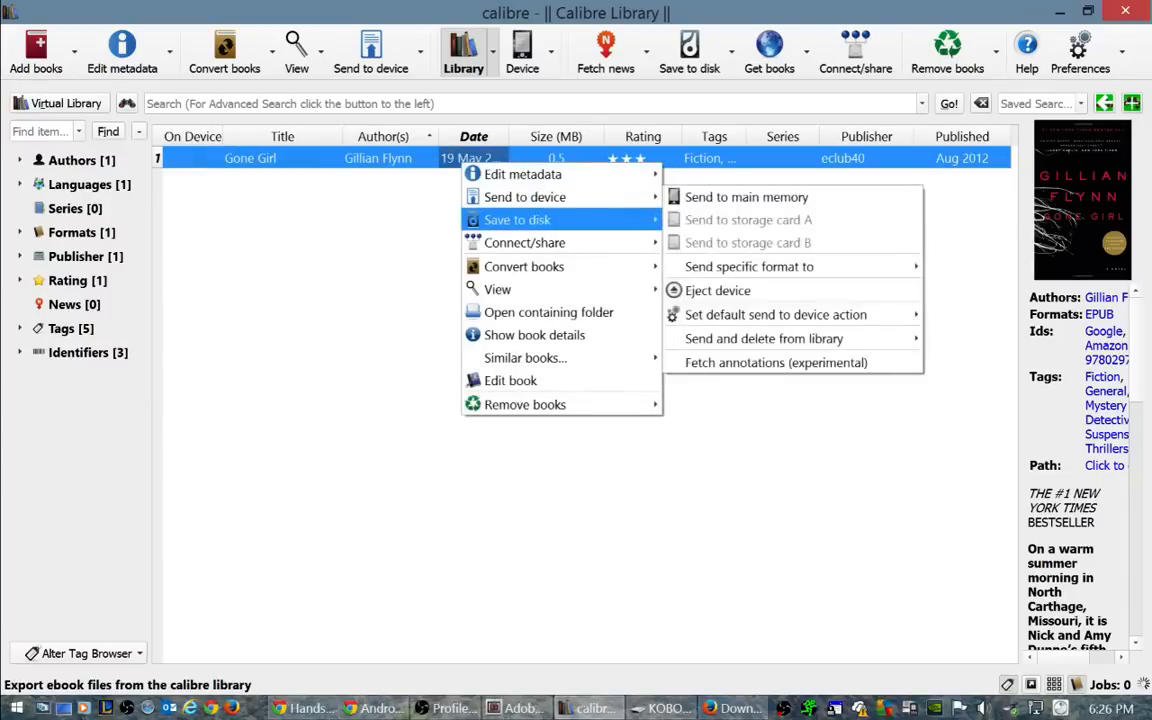
Step: Save Gone Girl to disk on the Desktop
click(517, 219)
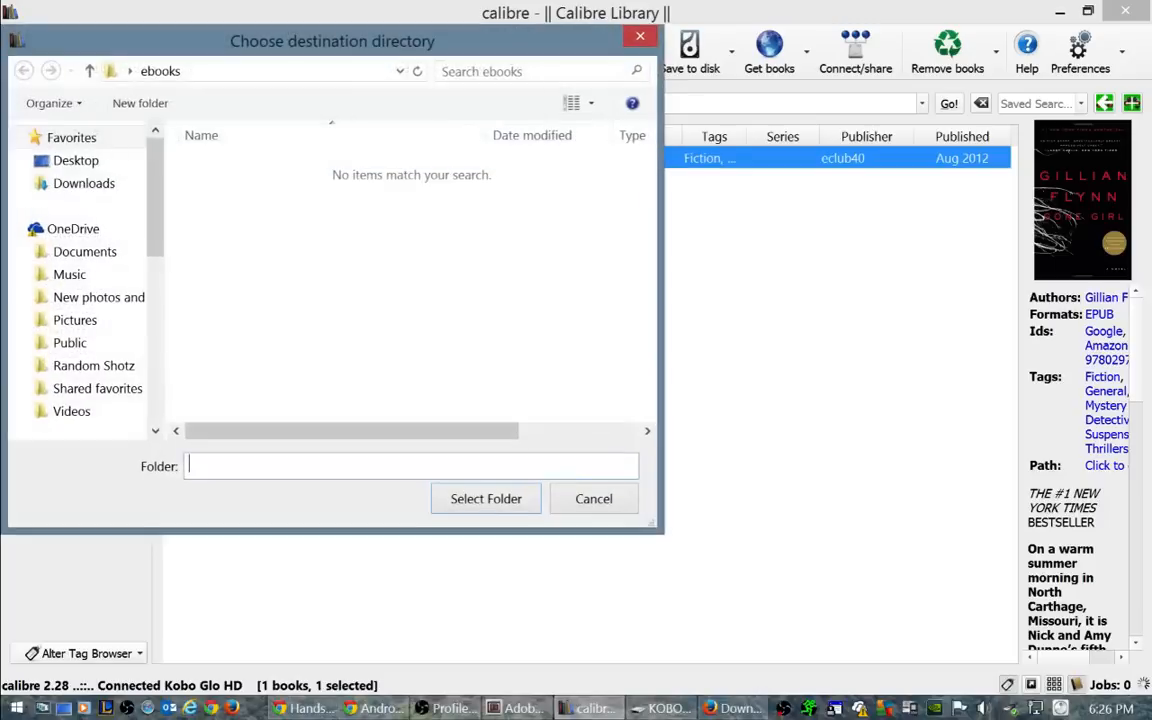
click(76, 160)
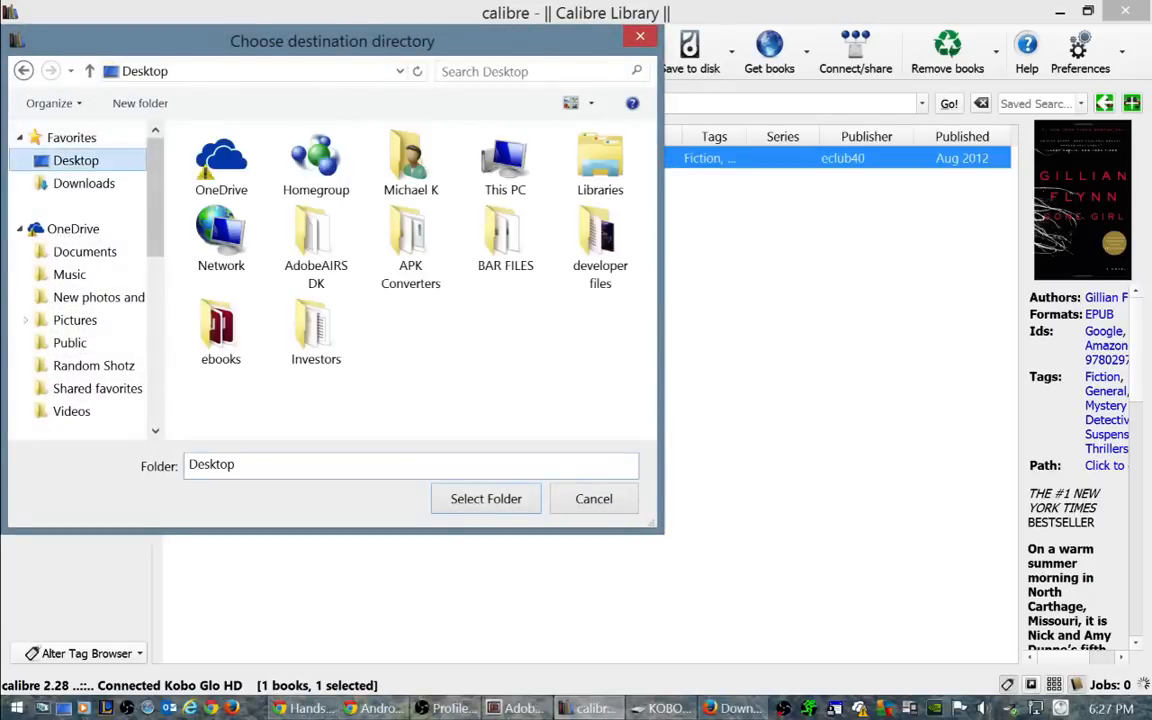
click(486, 498)
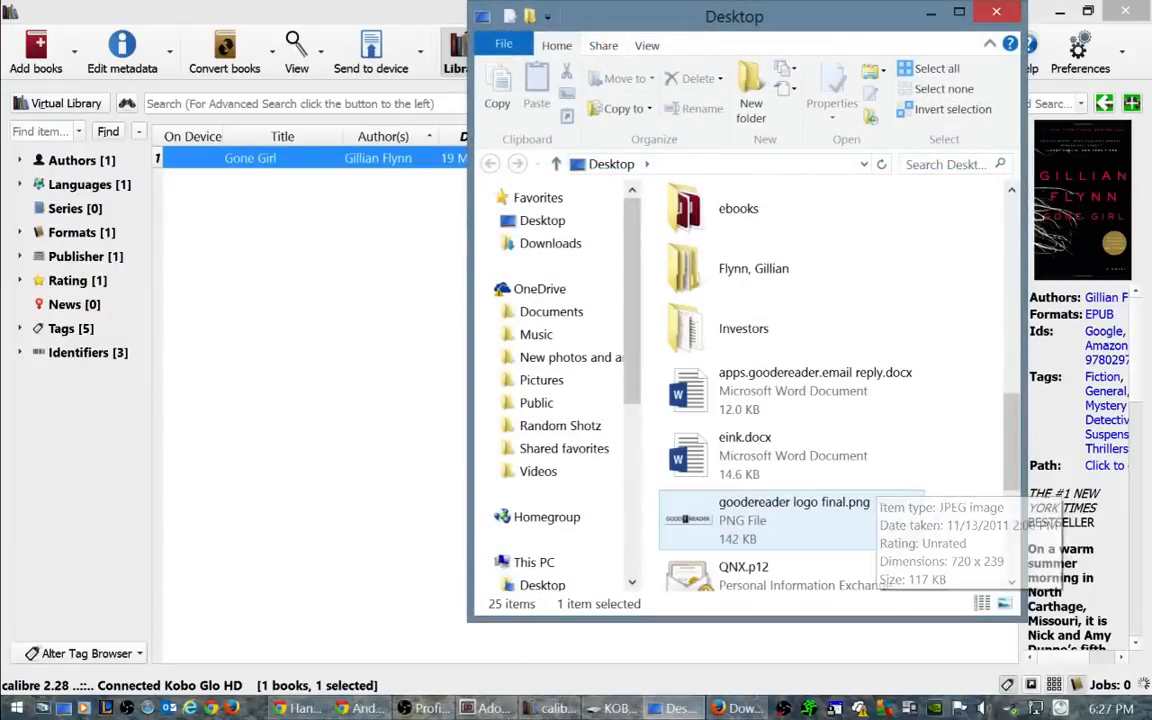
scroll(down, 3)
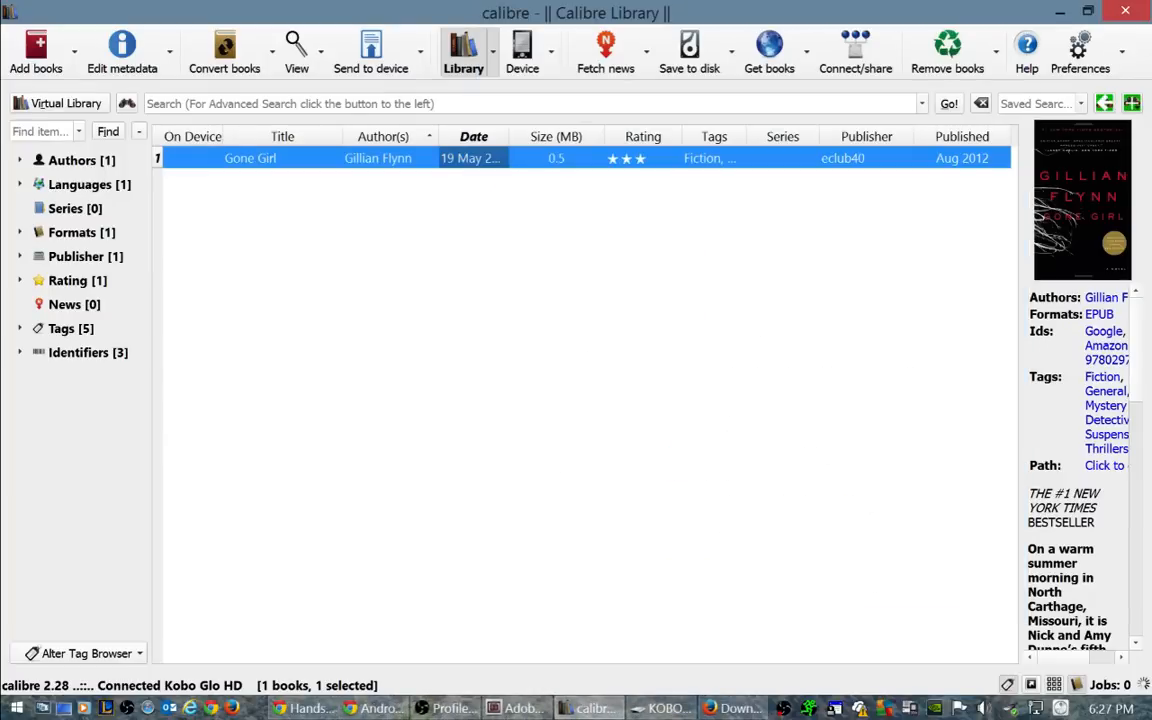
mouse_move(522, 50)
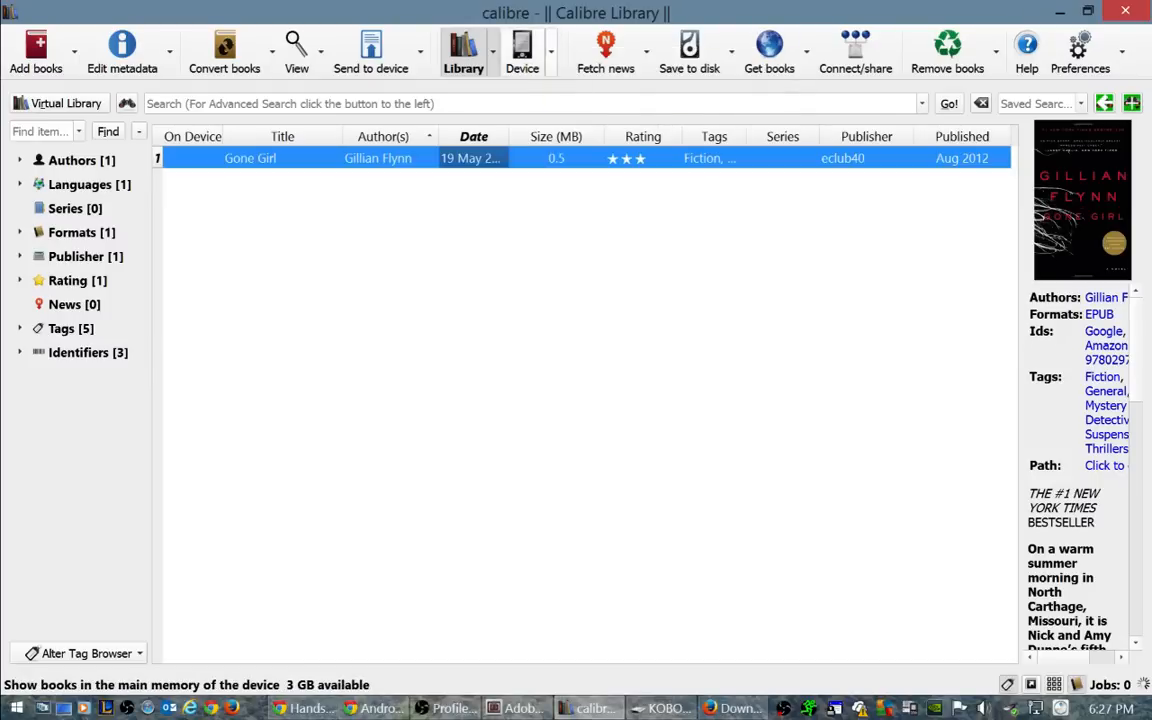
Step: Browse the books already on the Kobo Glo HD, viewing details of Ru and others
click(522, 50)
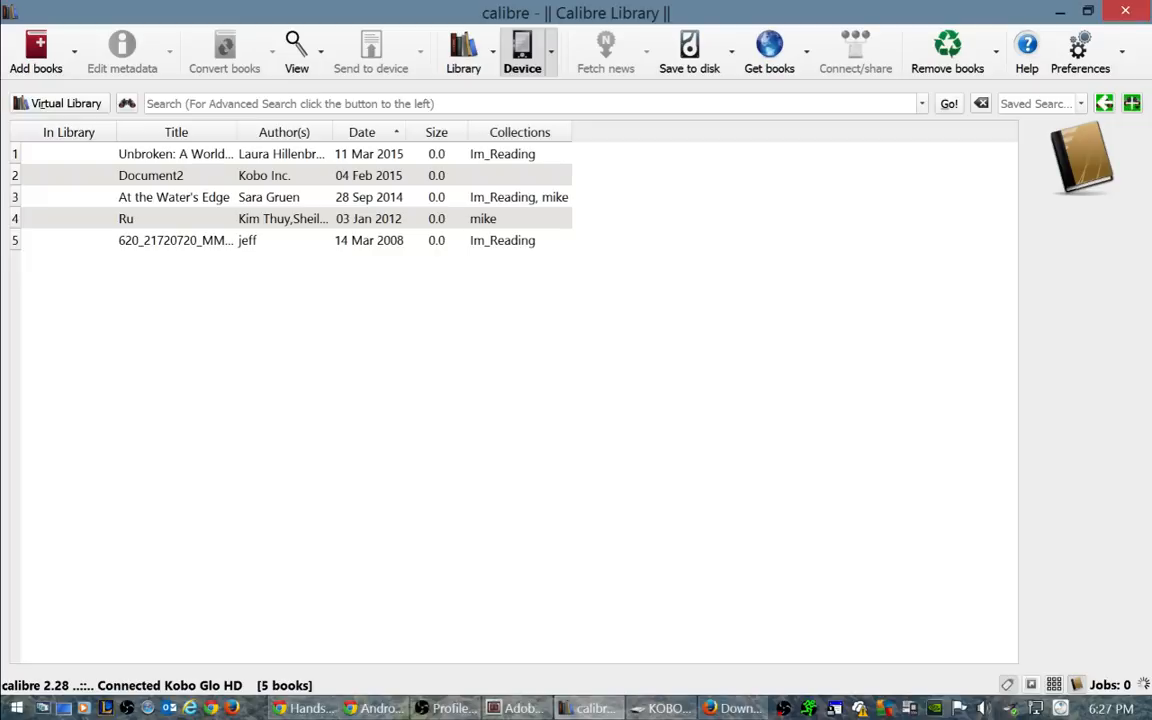
click(175, 153)
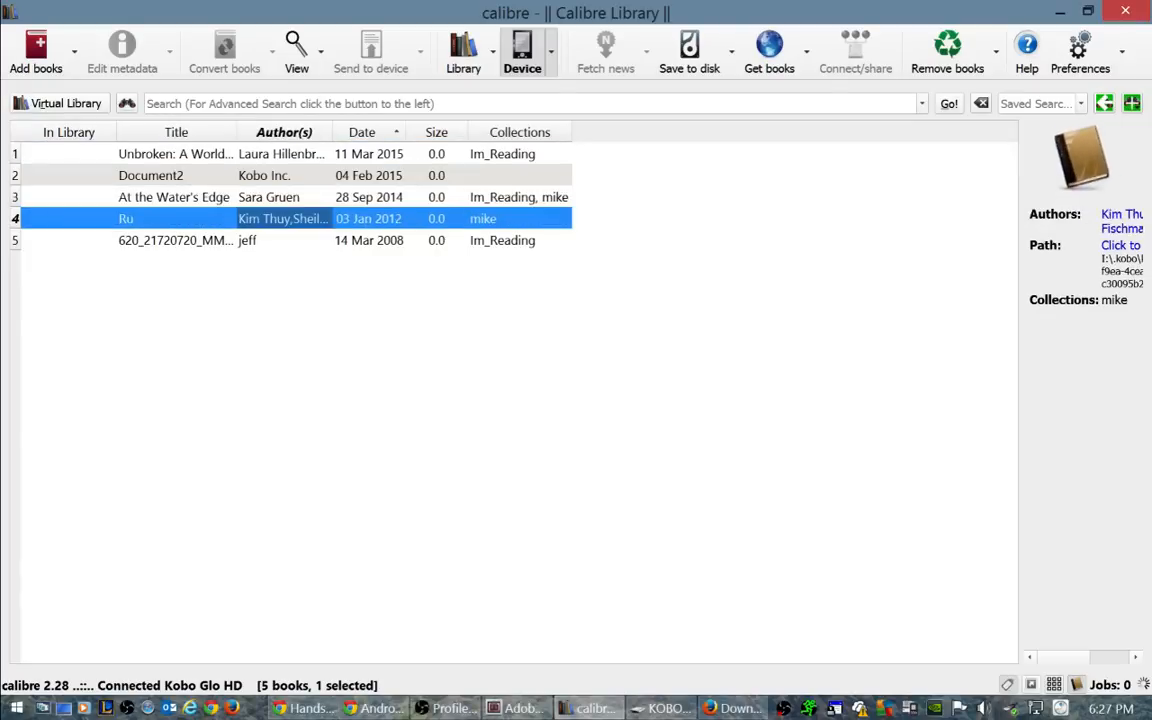
click(176, 240)
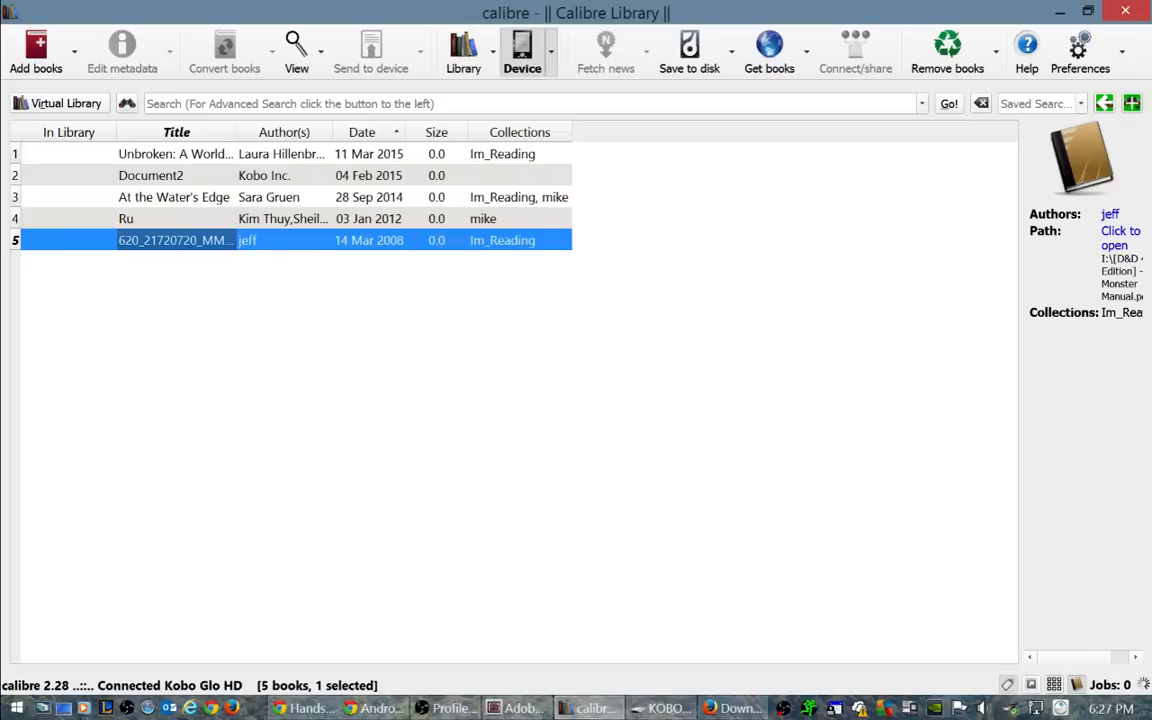
click(126, 218)
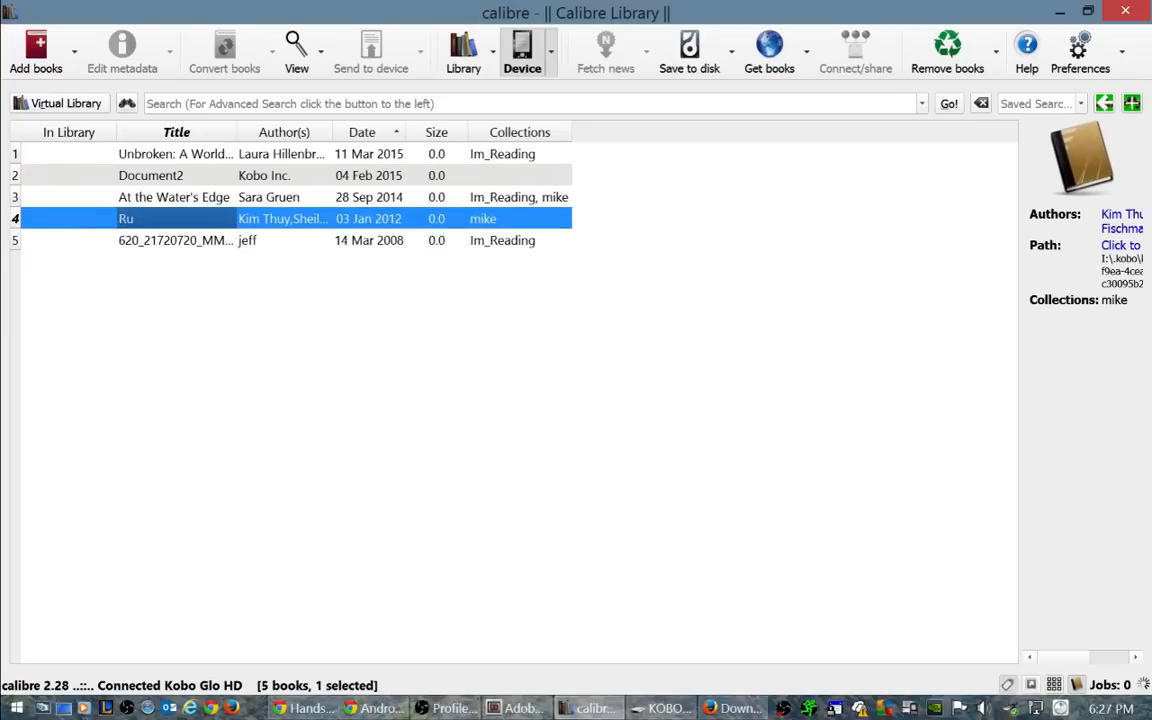
click(175, 153)
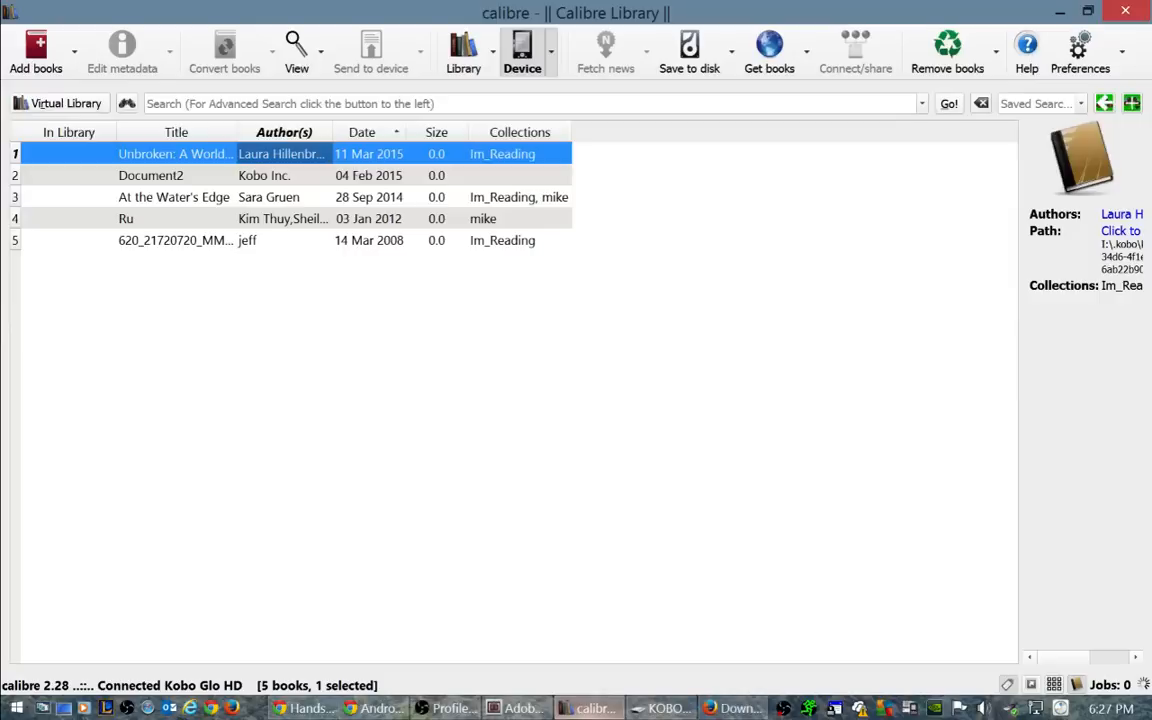
Step: Return to the library, then confirm Gone Girl now appears on the device
click(462, 50)
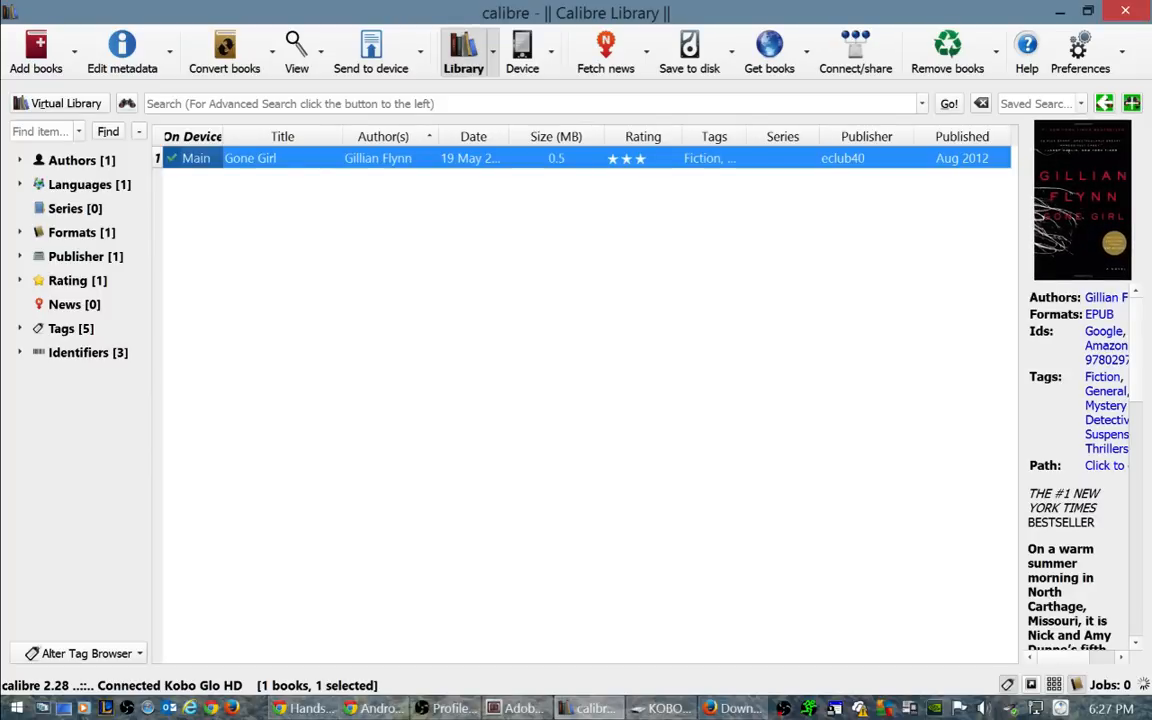
click(521, 50)
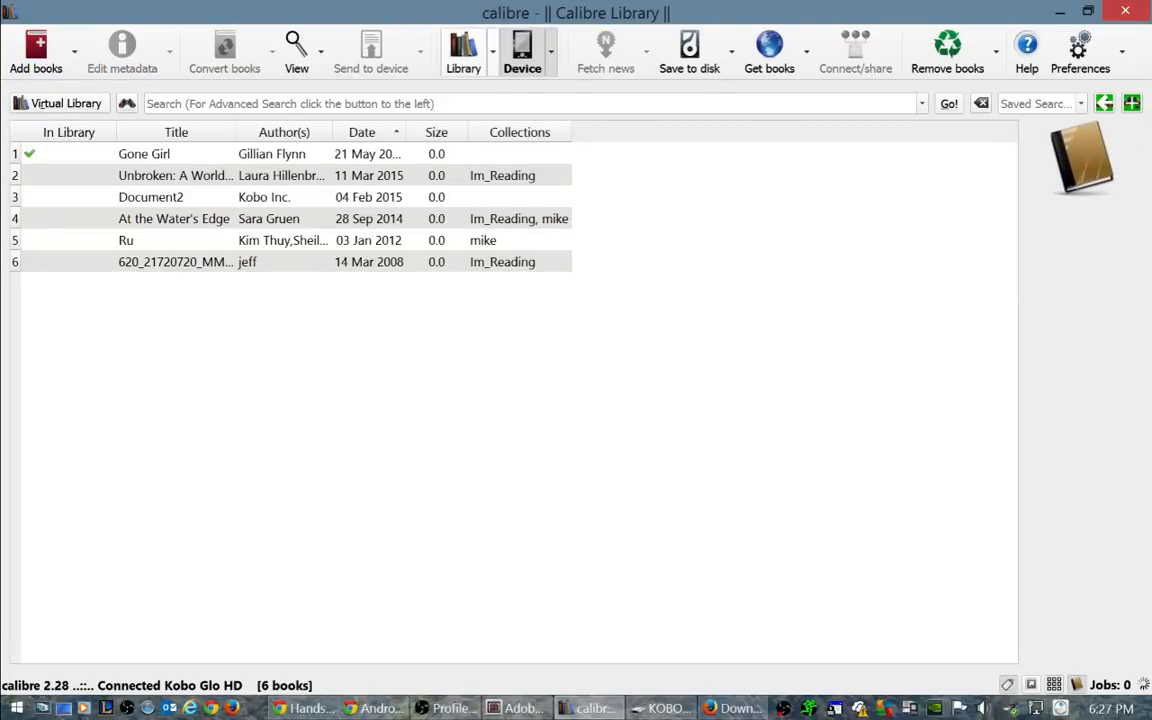
right_click(250, 158)
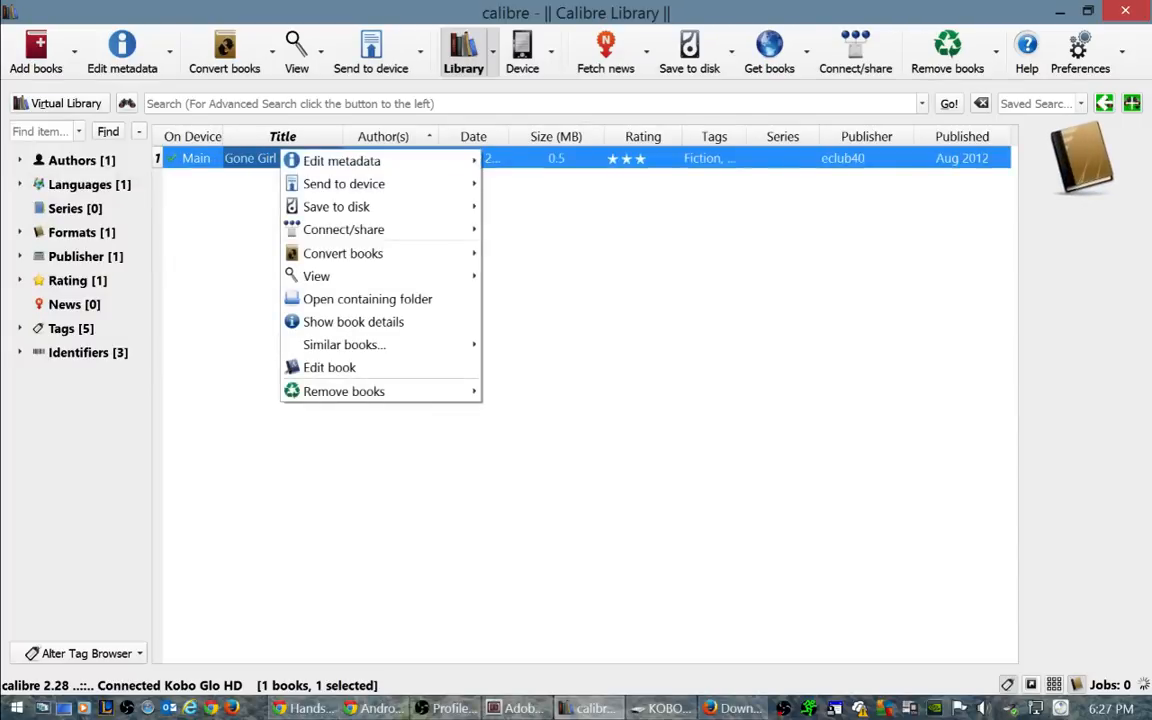
mouse_move(342, 253)
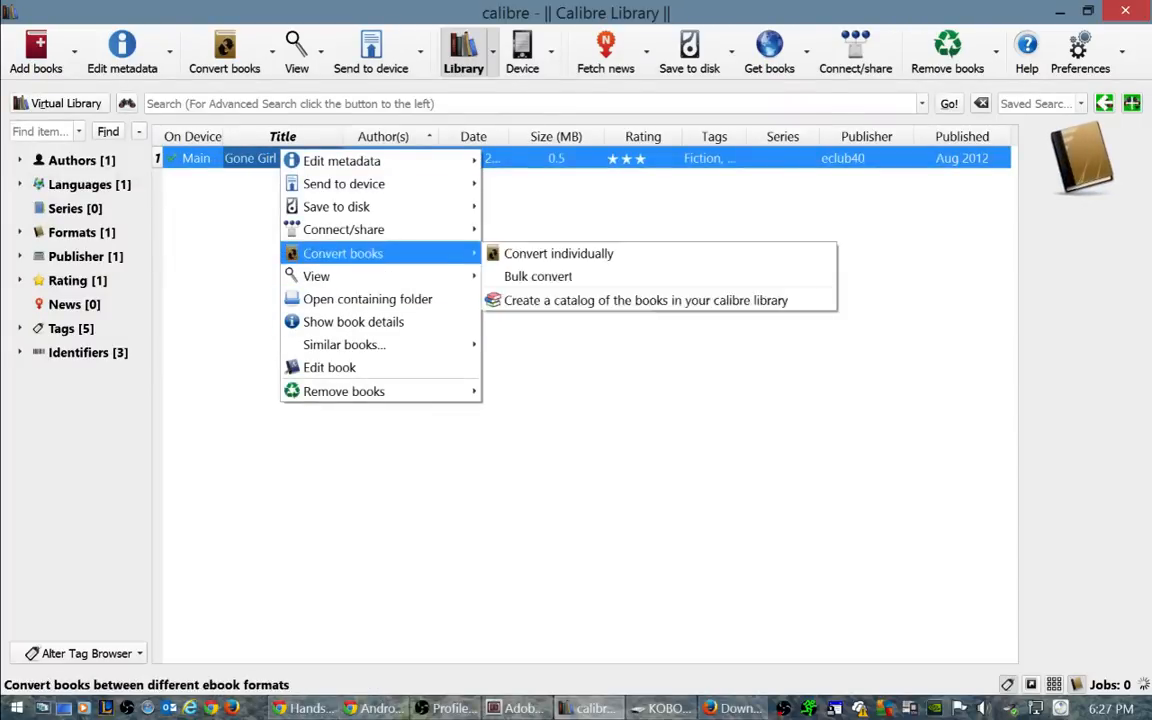
mouse_move(344, 183)
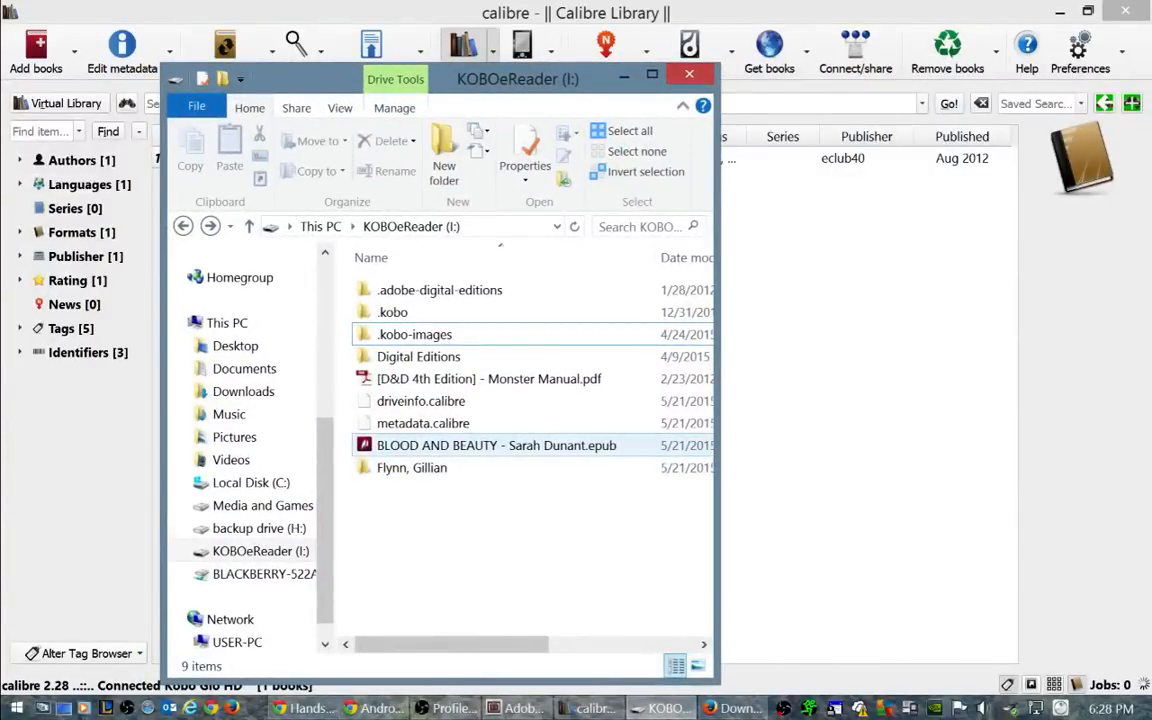
Step: Verify the Gone Girl epub sits in the drive's Flynn, Gillian folder, then go to the Desktop
click(497, 445)
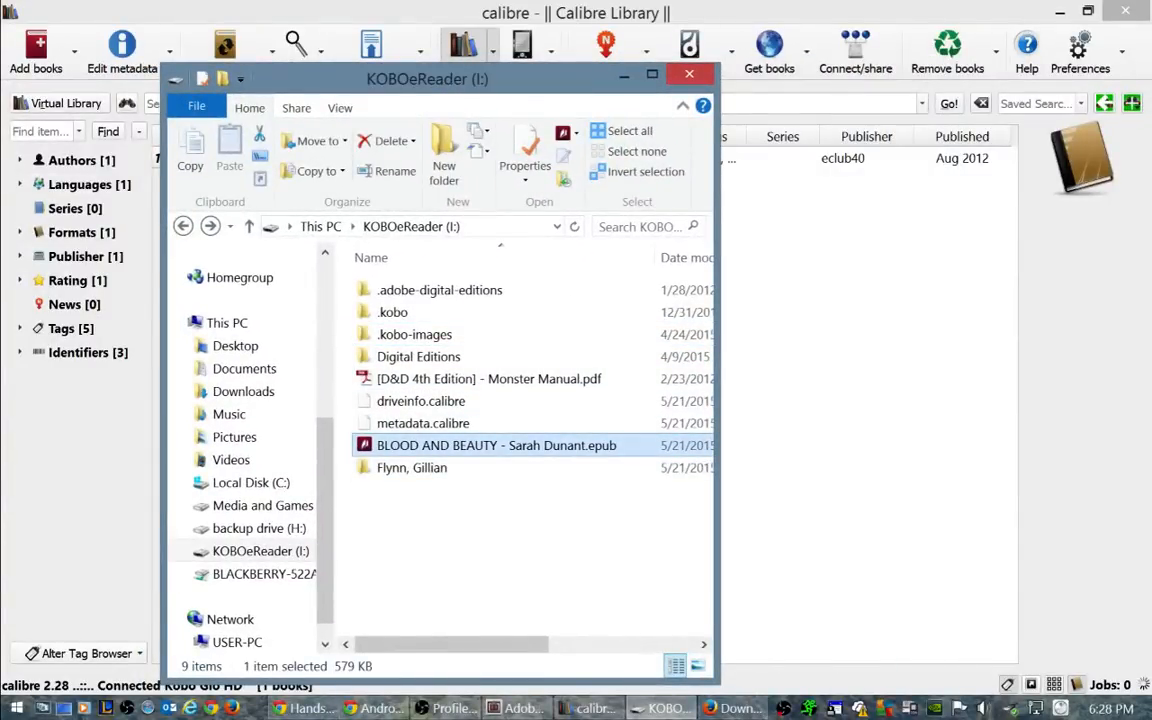
mouse_move(412, 467)
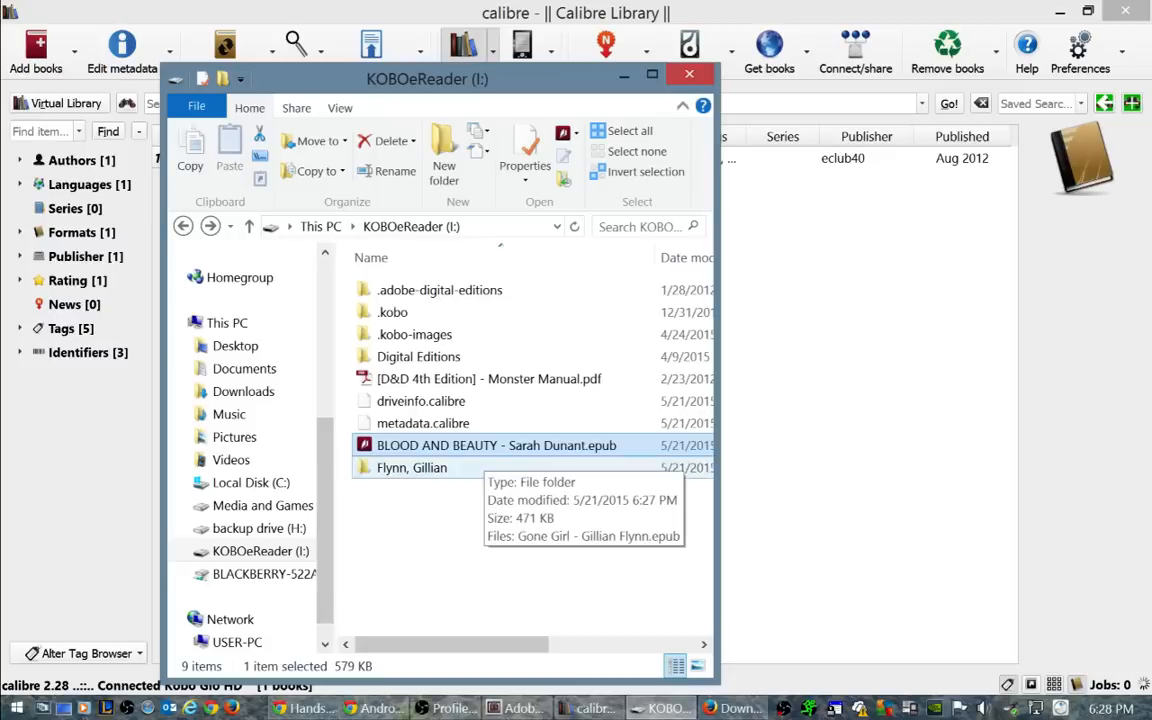
double_click(412, 467)
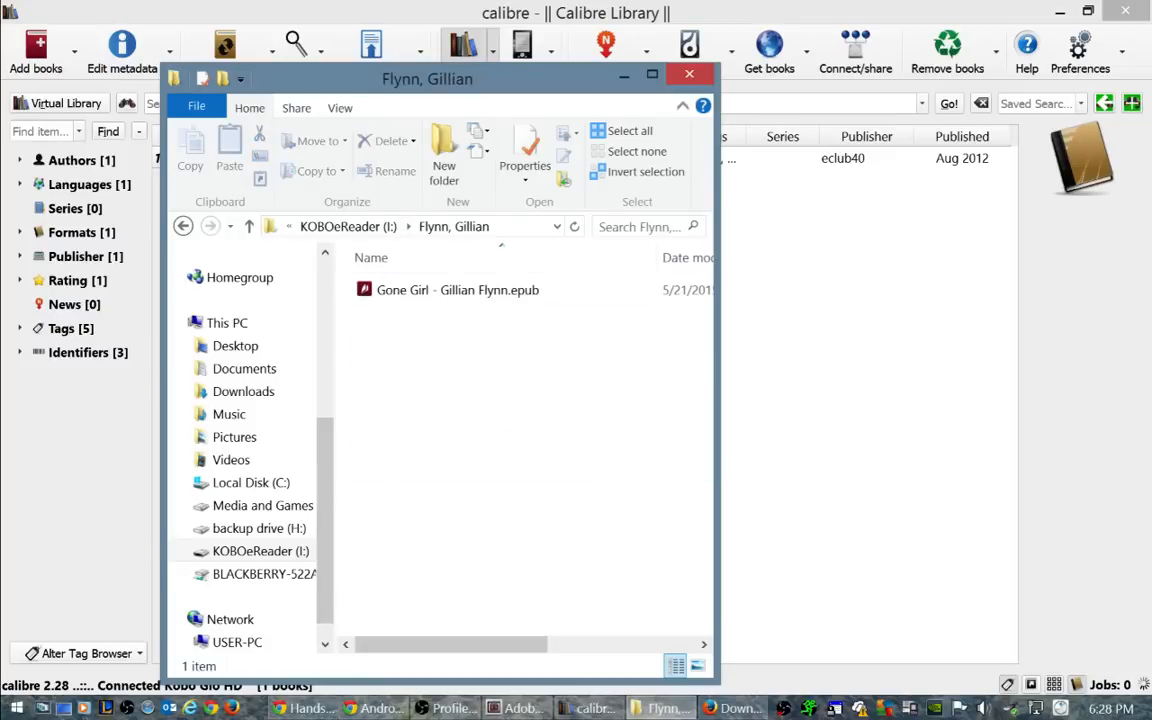
click(249, 226)
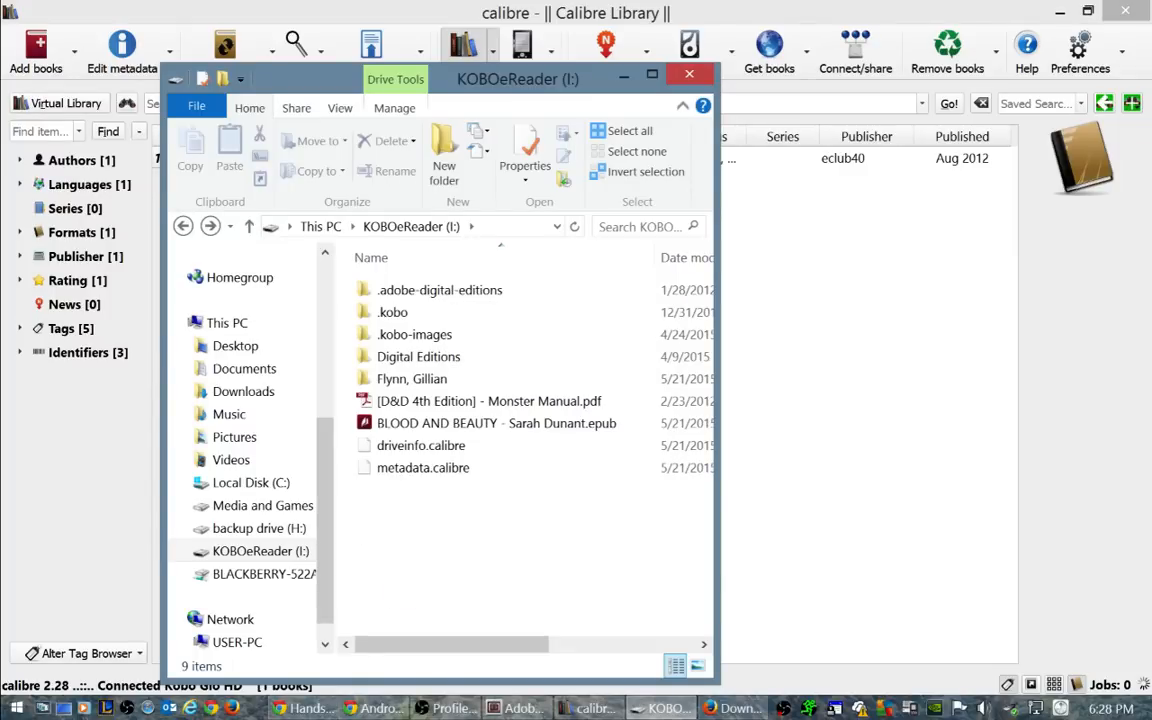
click(423, 467)
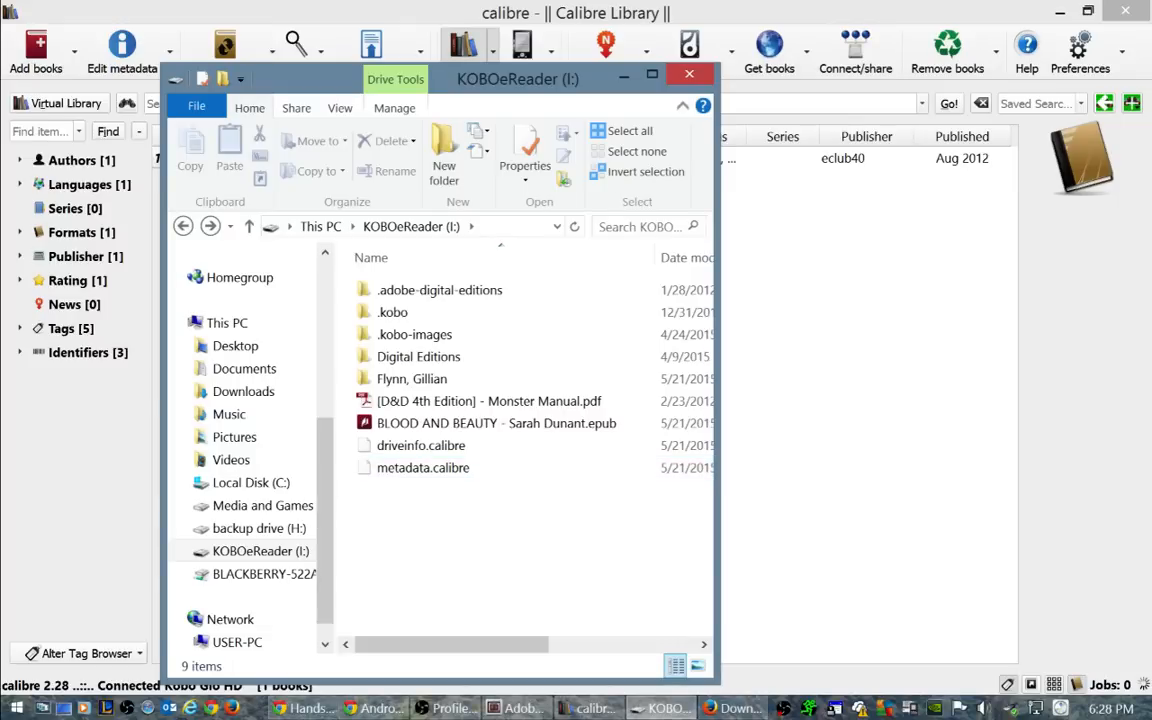
click(497, 423)
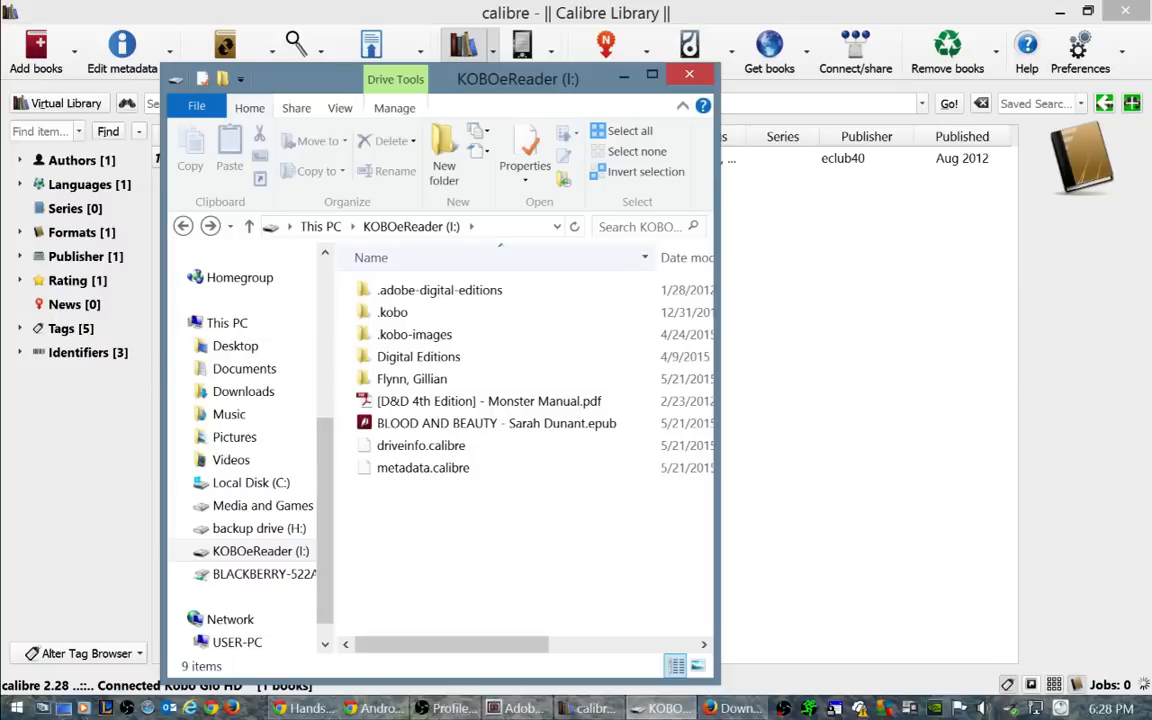
click(244, 368)
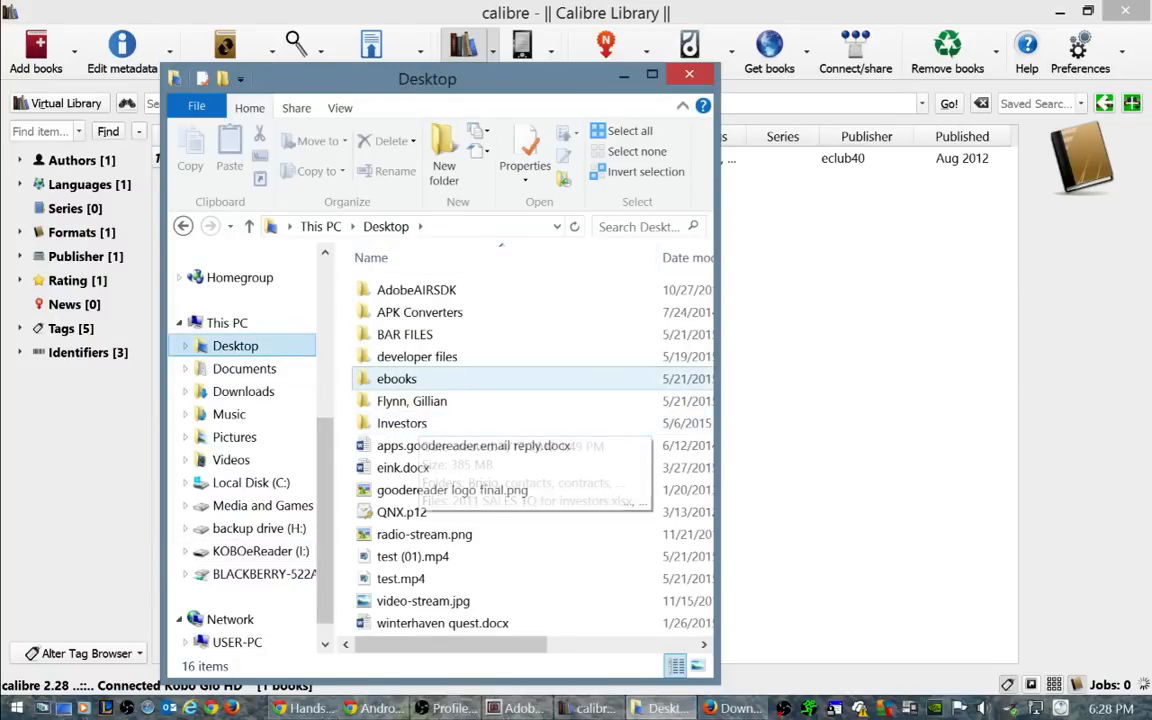
Step: Copy WORLD WAR Z - Max Brooks.epub from the Desktop ebooks folder onto KOBOeReader (I:)
double_click(396, 378)
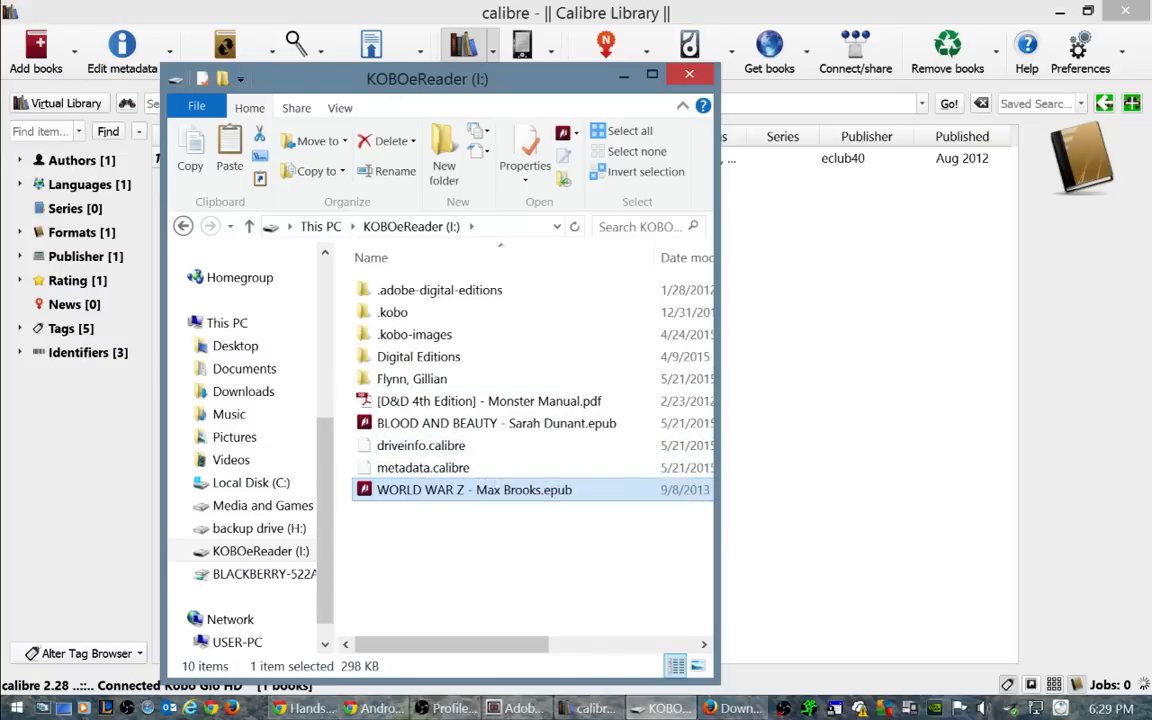
mouse_move(496, 422)
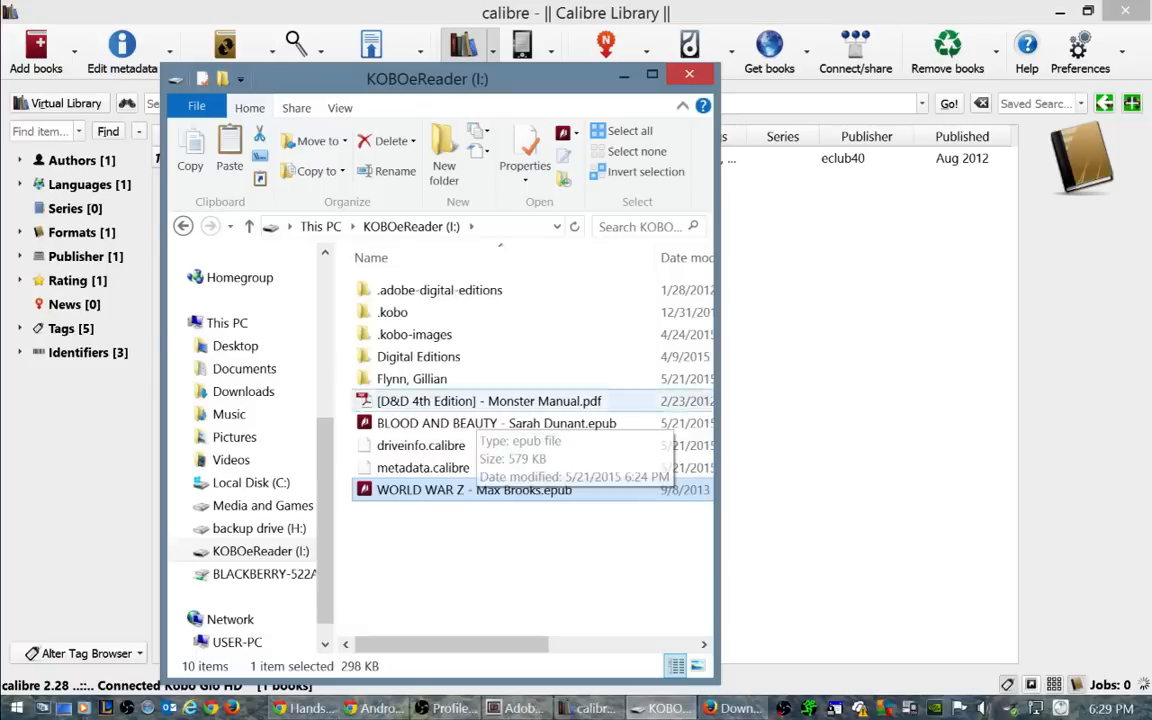
click(474, 489)
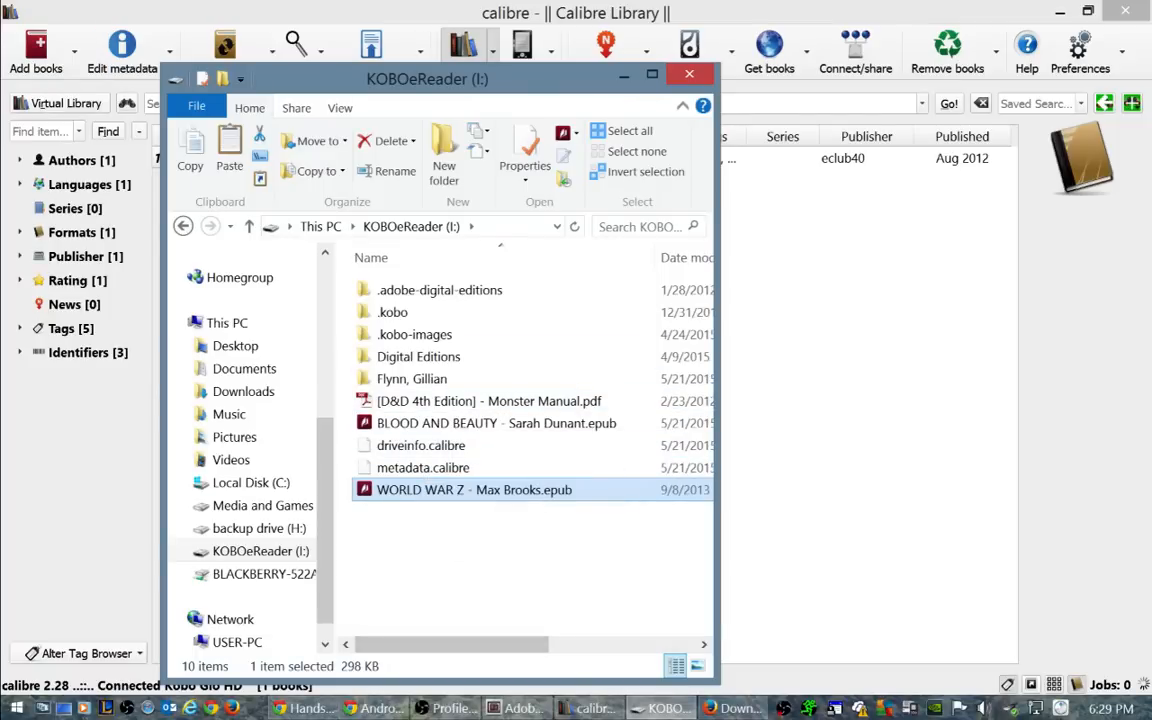